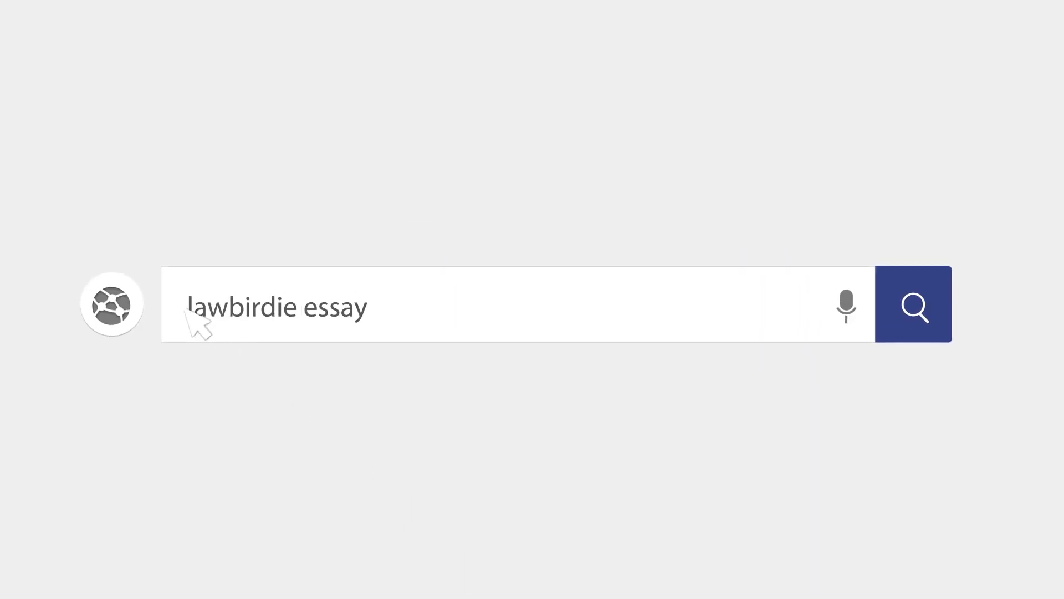
- Search LawBirdie for 'lawbirdie essay database'
text(database)
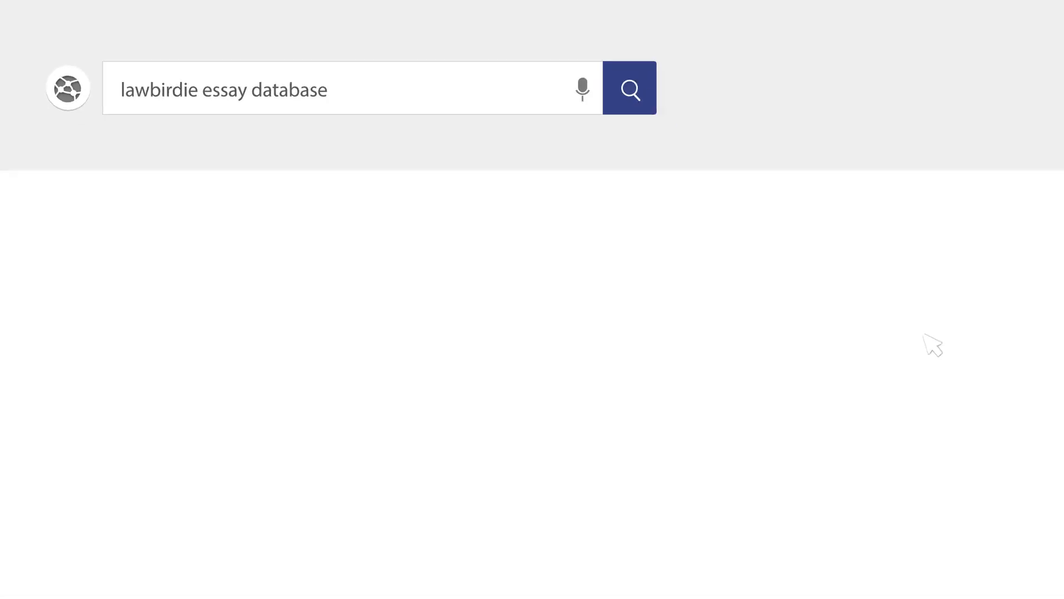
click(628, 88)
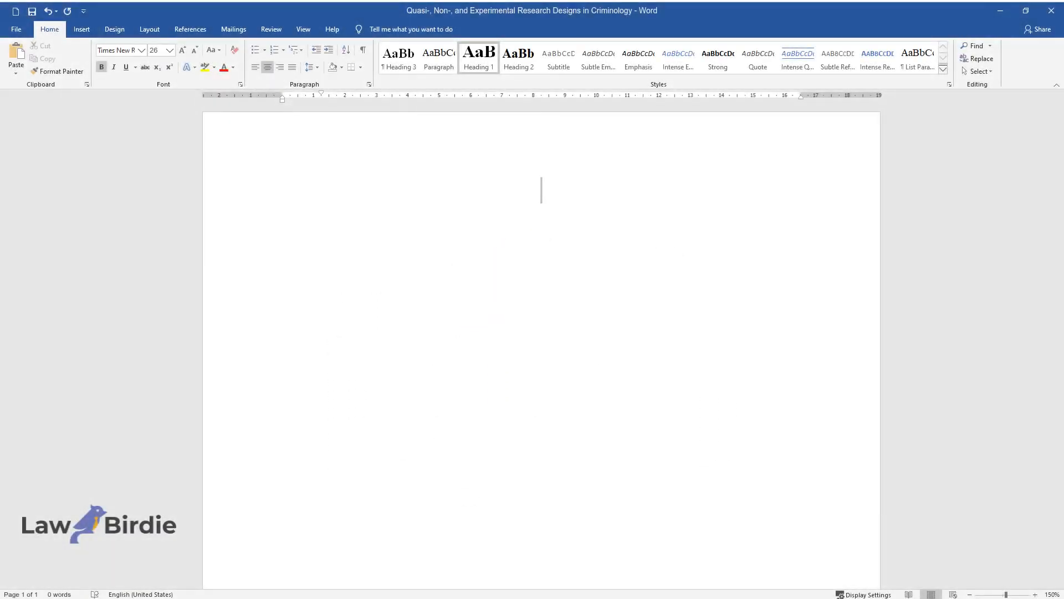
- Write the title 'Quasi-, Non-, and Experimental Research Designs in Criminology'
text(Quasi-, Non)
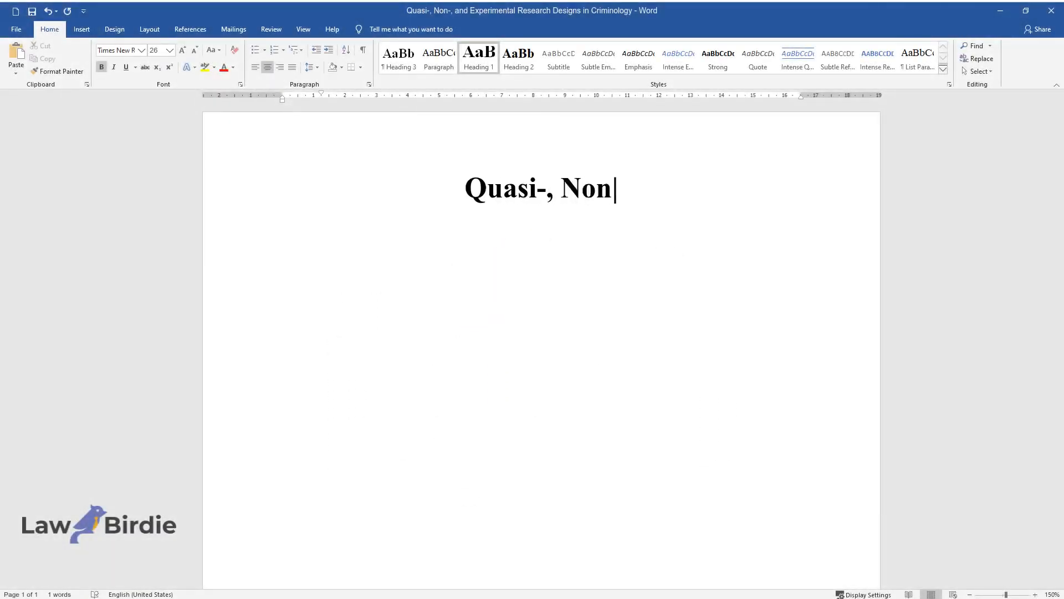
text(, and Experimental Rese)
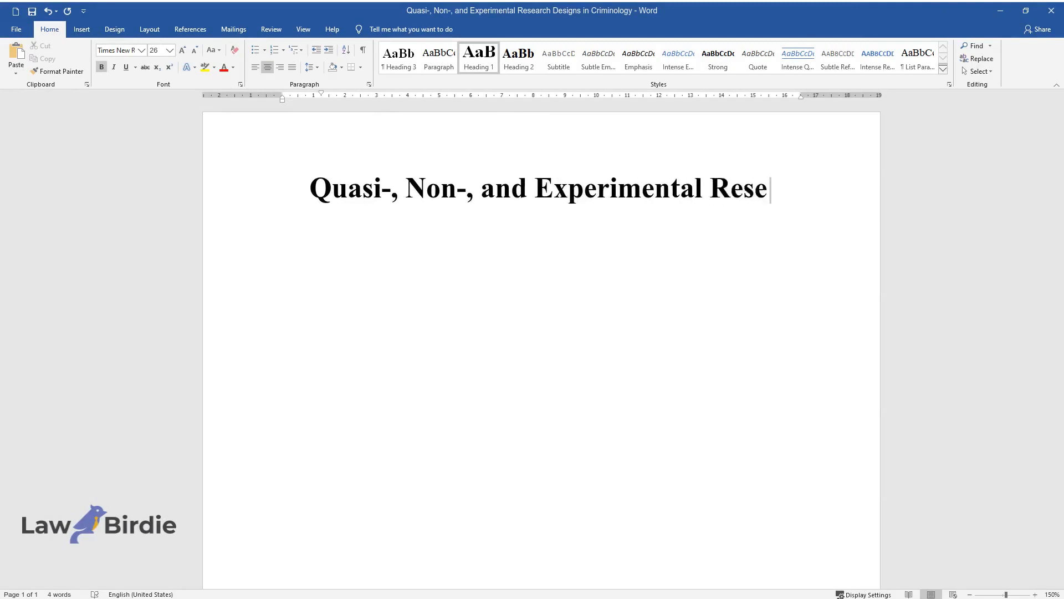
text(arch Designs in Criminology)
text(The three m)
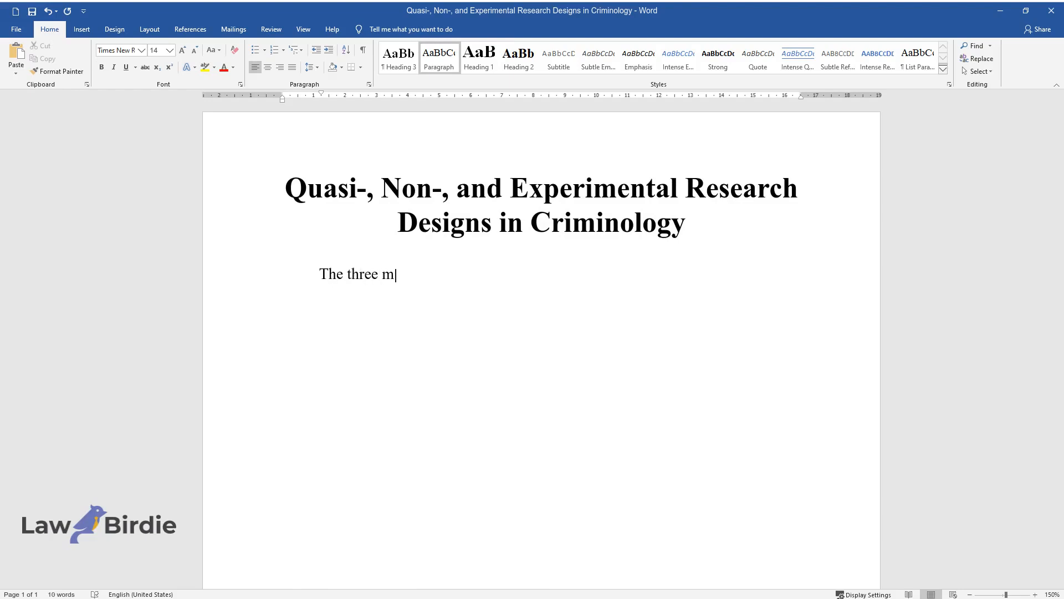
- Begin the opening paragraph introducing the major research design types and the quasi-experimental format
text(ajor types of research design include quasi-experimental, non-)
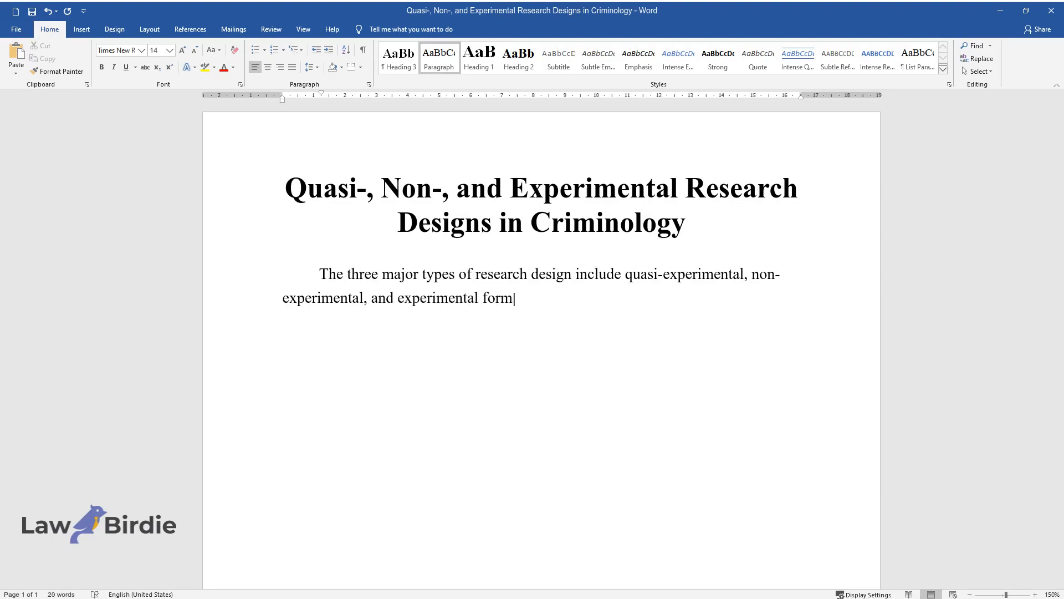
text(ats. The former is similar to th)
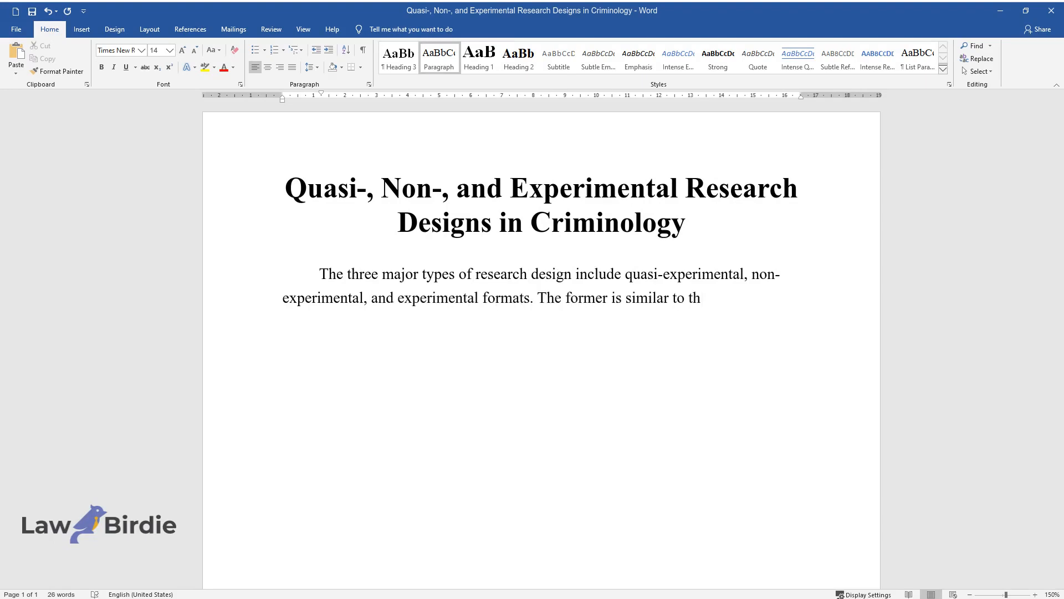
text(e experimental design, but the r)
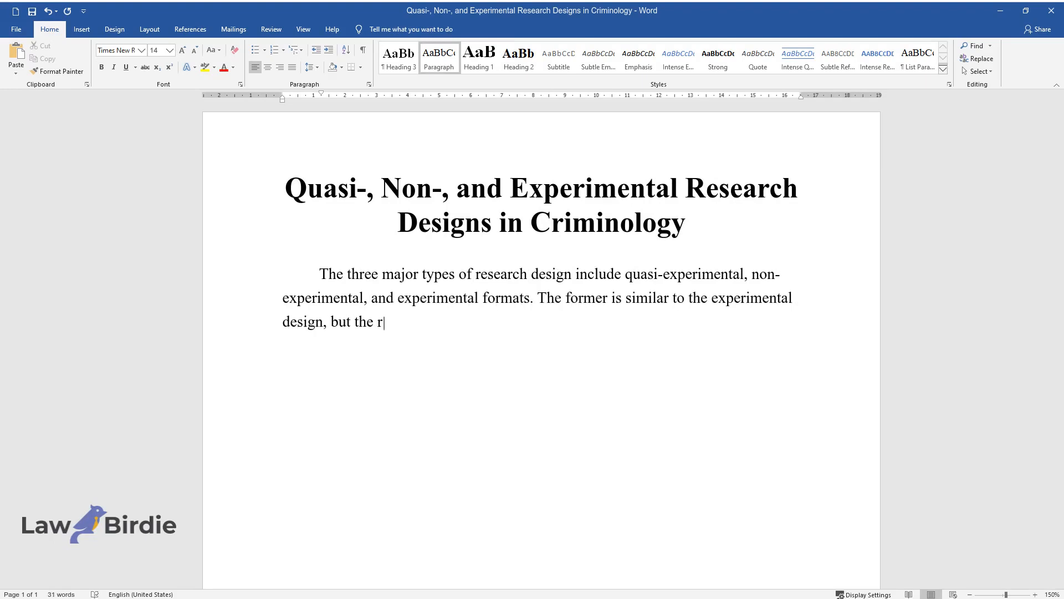
text(esearcher does not have complete)
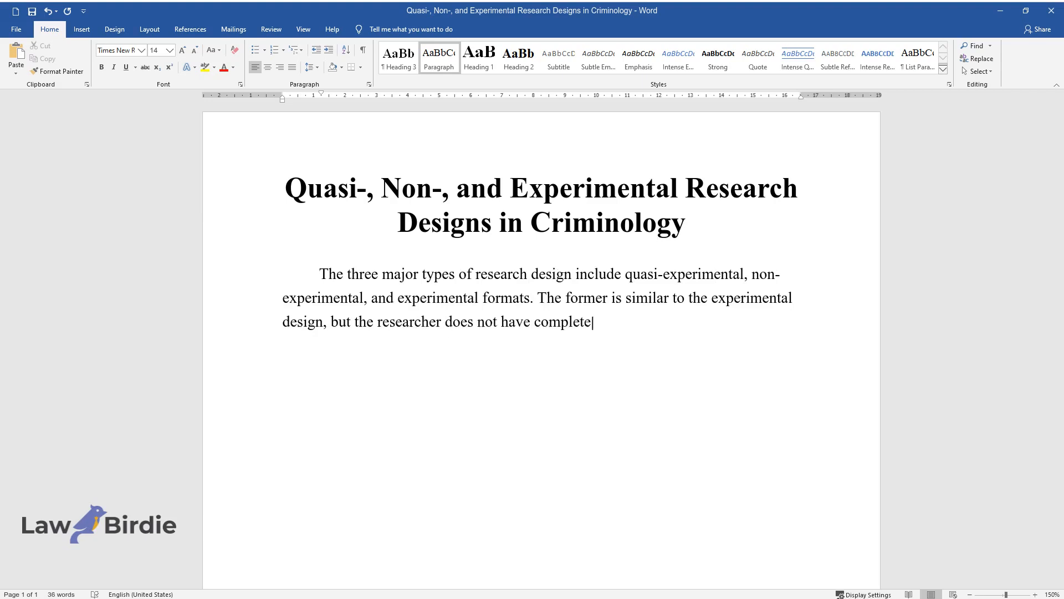
text(control over the assignment of s)
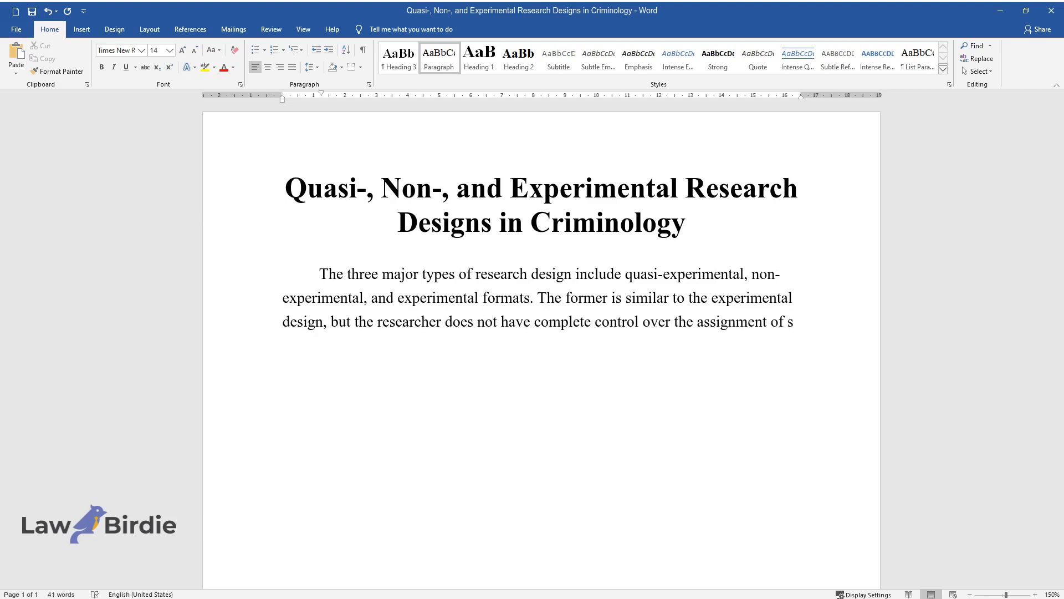
text(ubjects to the experimental or c)
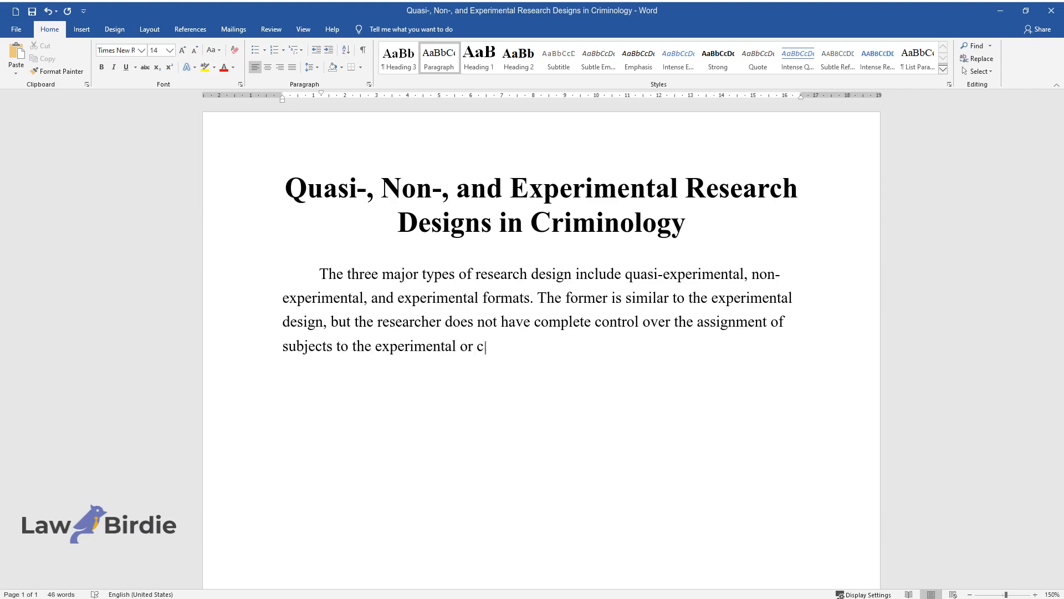
- Explain that quasi-experimental designs suit field settings without random assignment and introduce non-experimental design
text(ontrol group. Quasi-experimental)
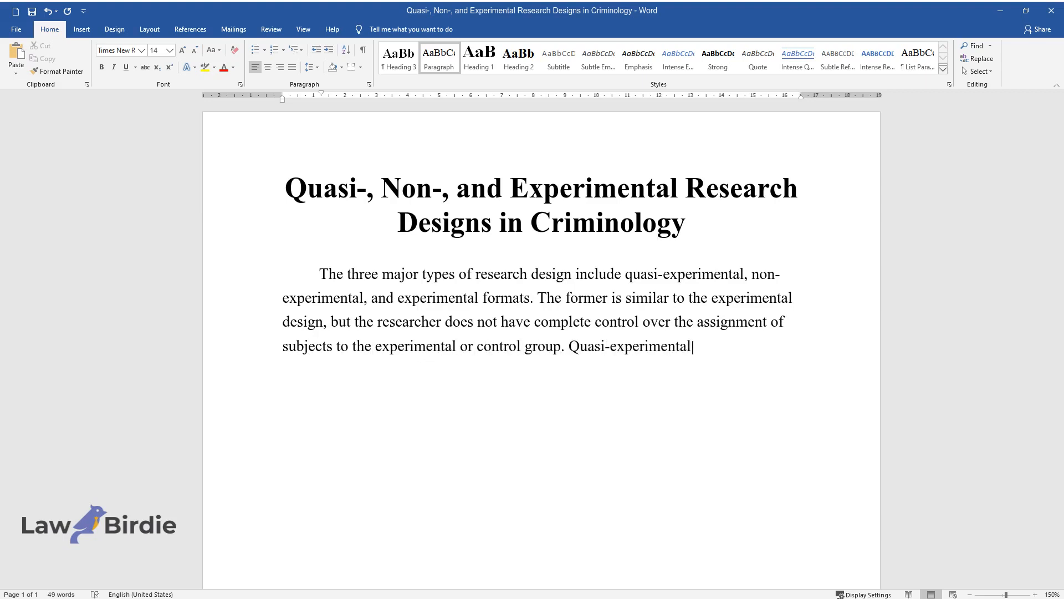
text(designs are often used in field)
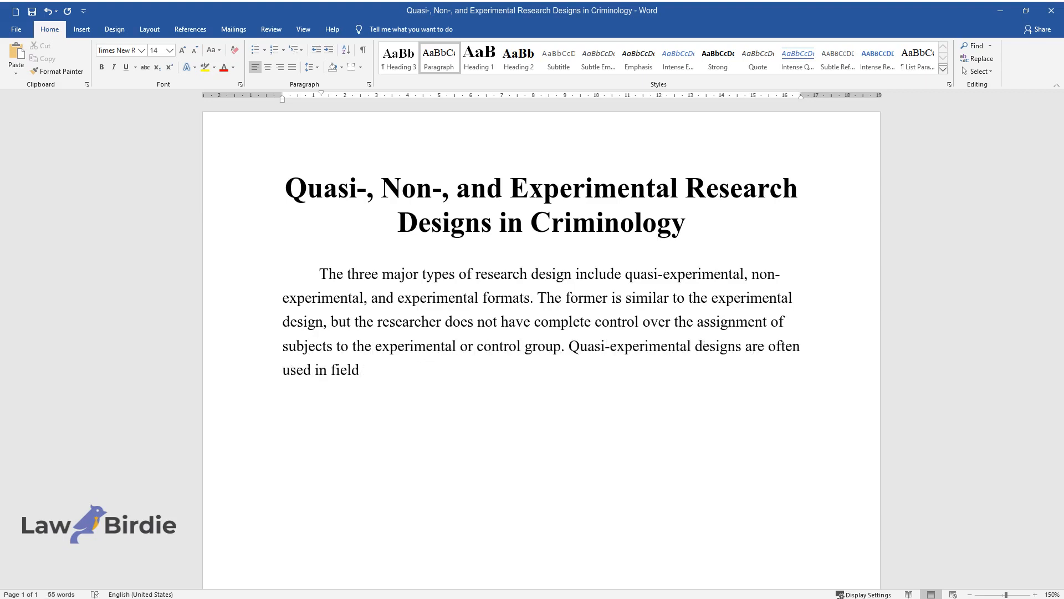
text(settings where random assignment is impossible. For non-experime)
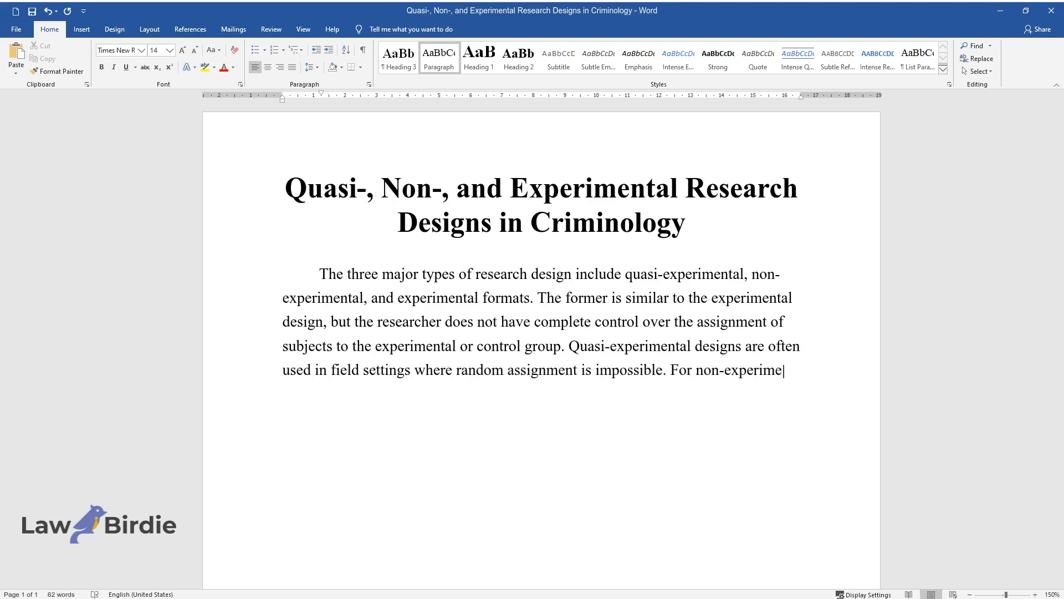
text(ntal design, it involves the observation of variables without man)
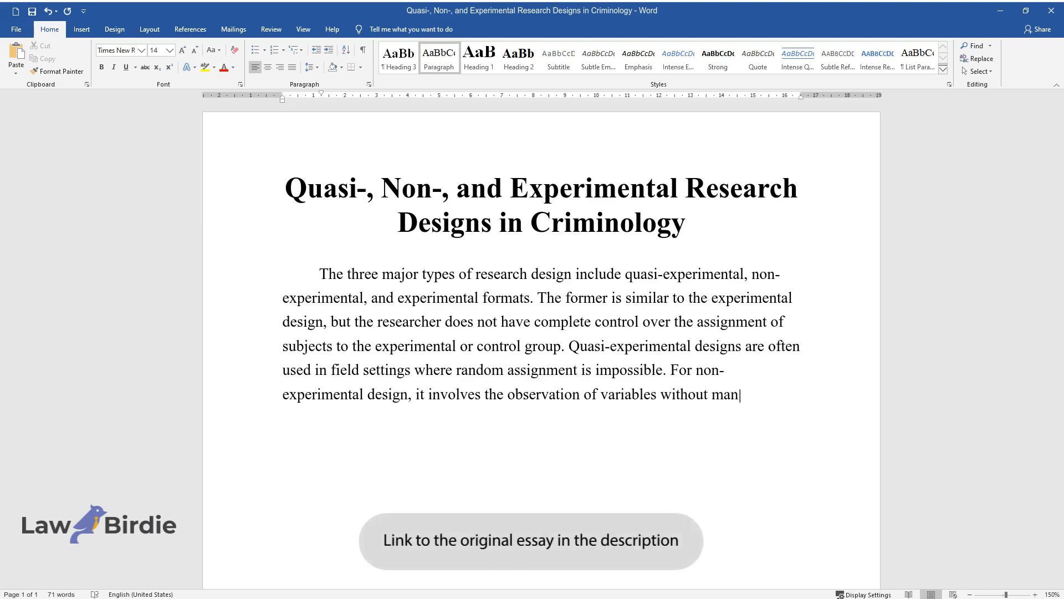
- Describe non-experimental designs—surveys, case studies, observational studies—aiming to establish correlation between variables
text(ipulation. Non-experimental desi)
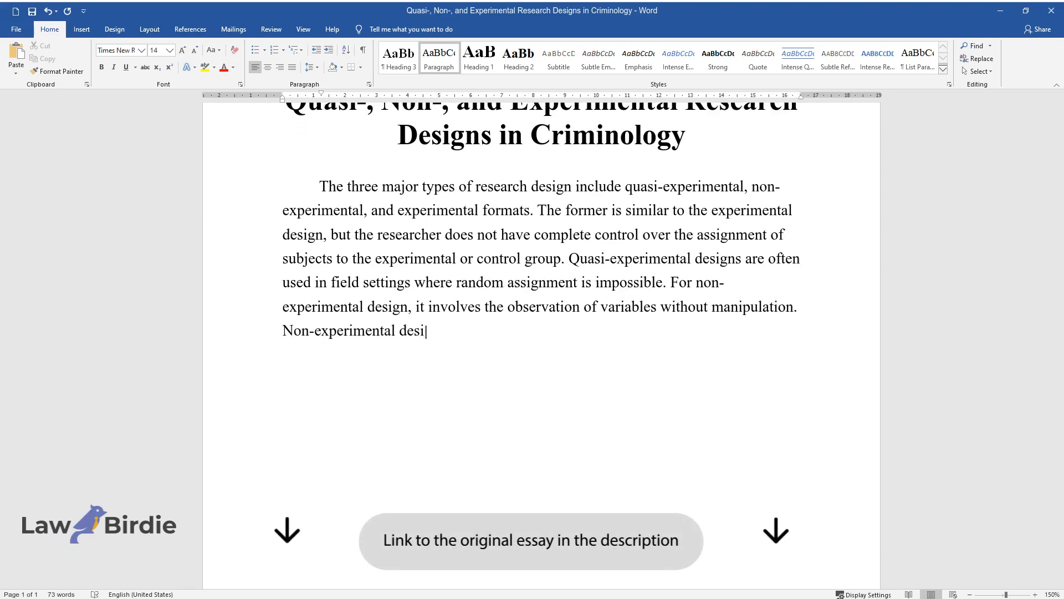
text(gns include surveys, case studie)
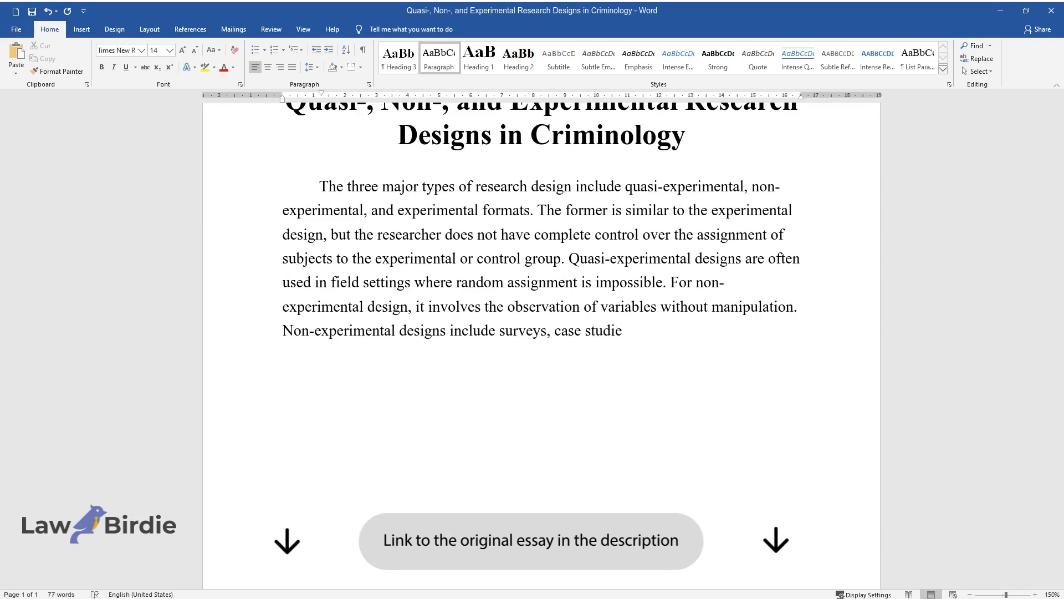
text(s, and observational studies. Th)
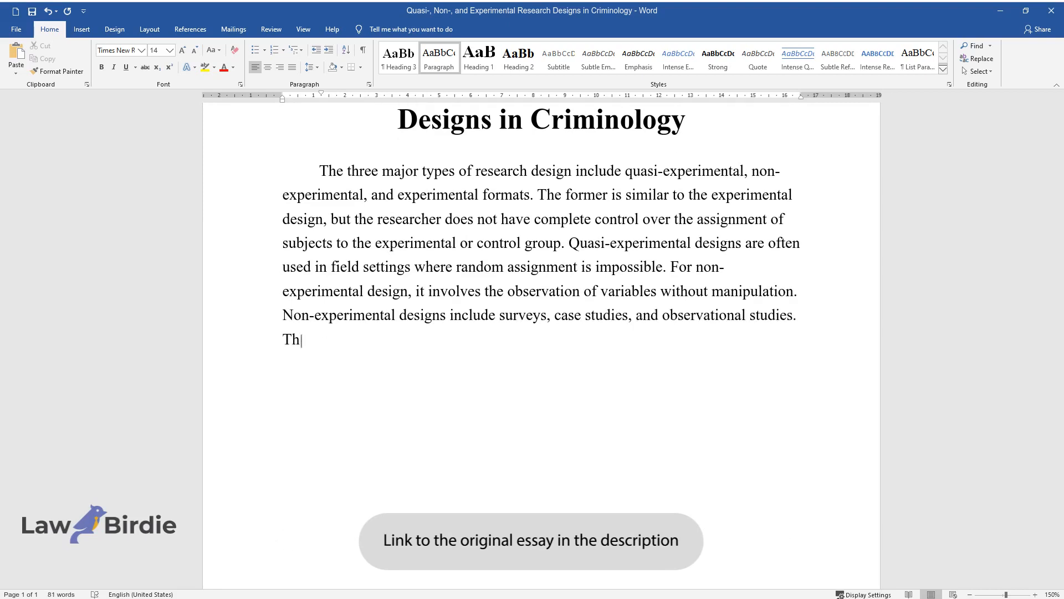
text(e goal of a non-experimental des)
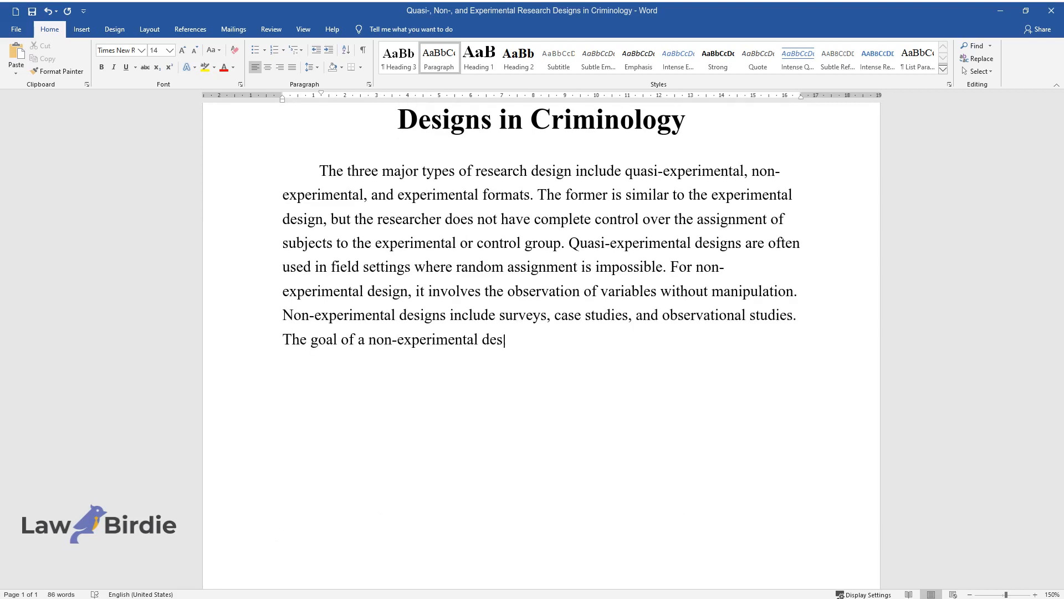
text(ign is to establish a correlation)
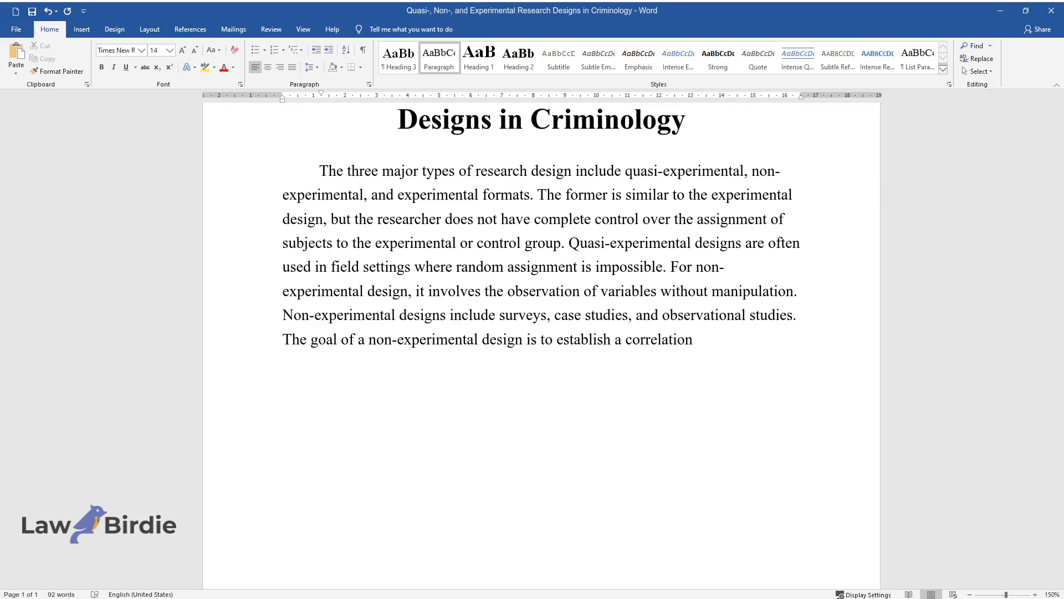
text(between variables. Experimental)
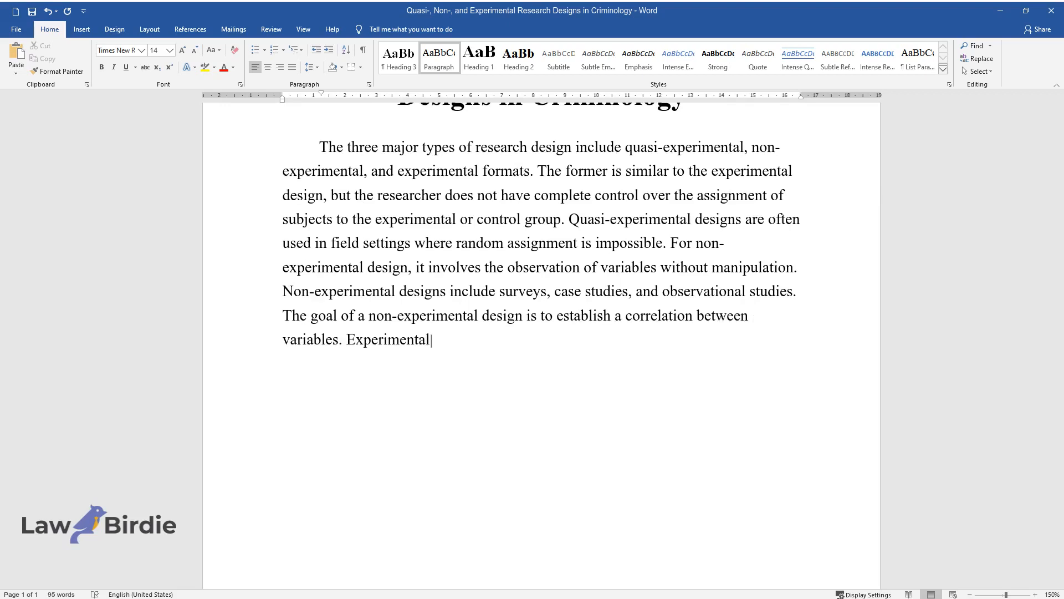
- Describe experimental research manipulating variables to establish cause-and-effect relationships
text(research focuses on the manipula)
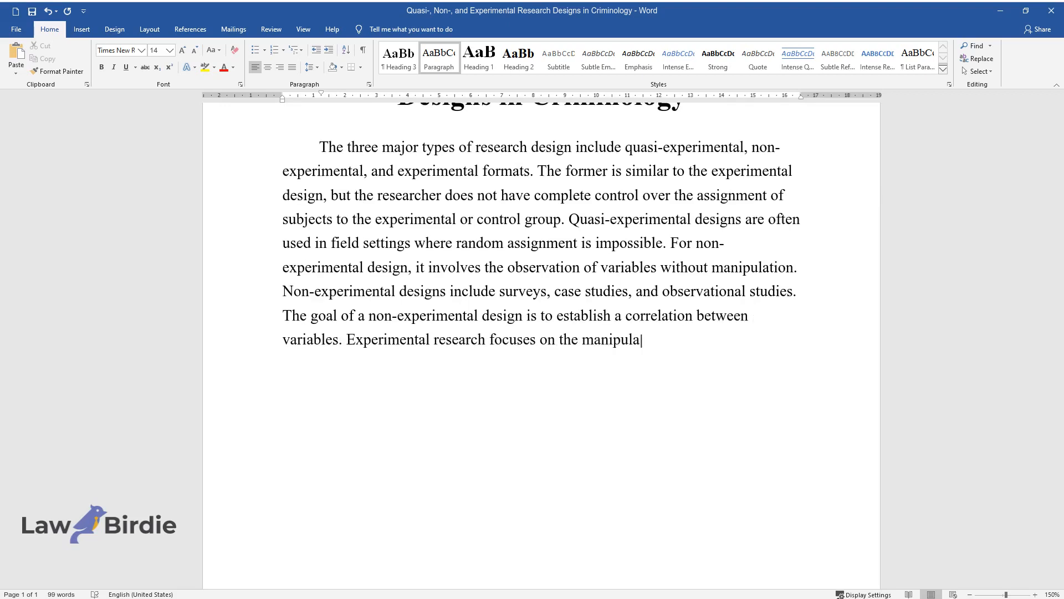
text(tion of one or more variables t)
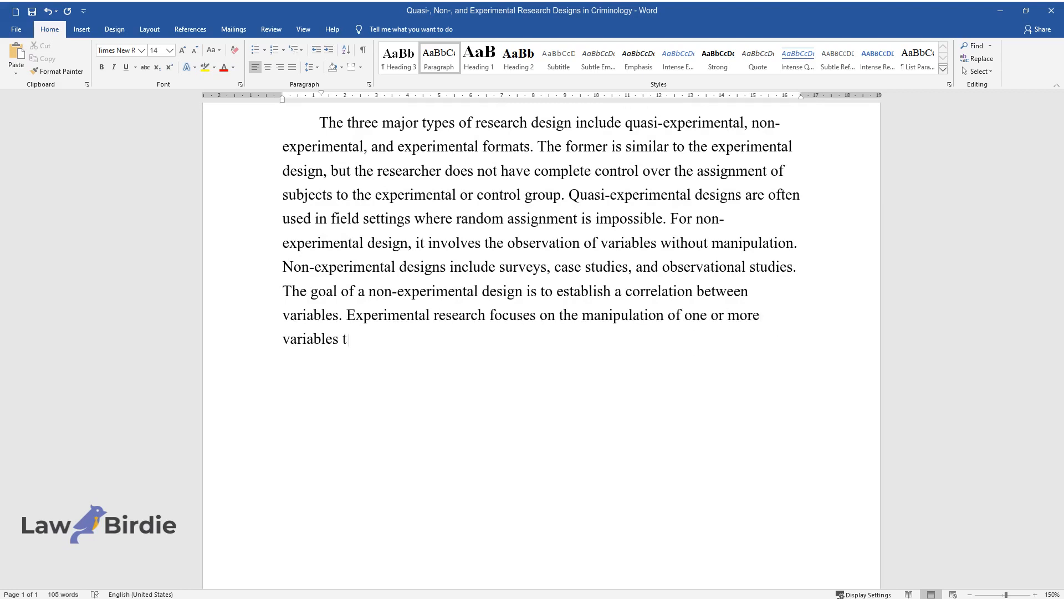
text(o observe the effect on a depende)
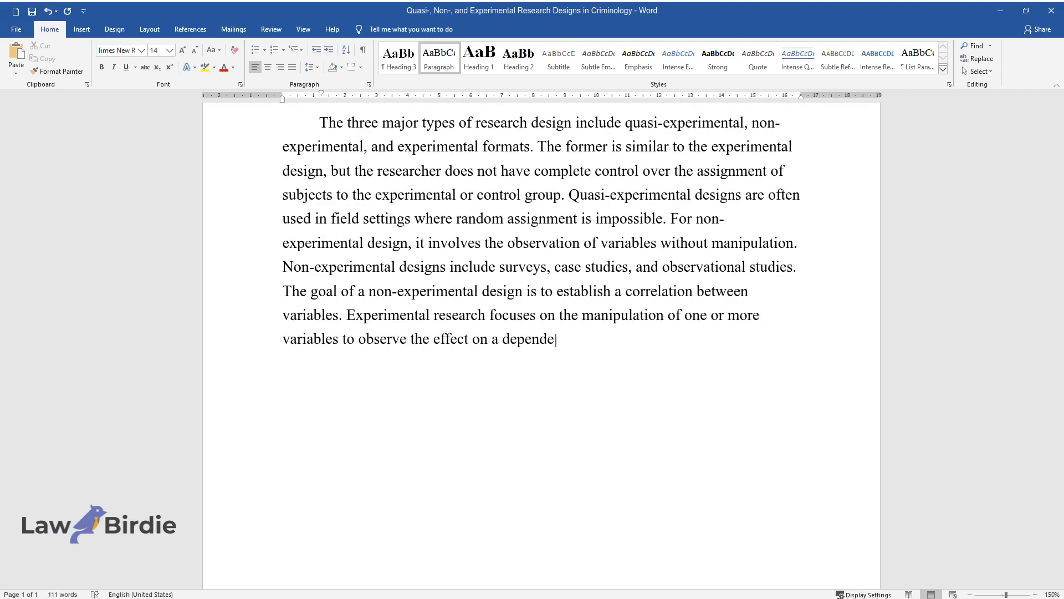
text(nt variable. The goal of experim)
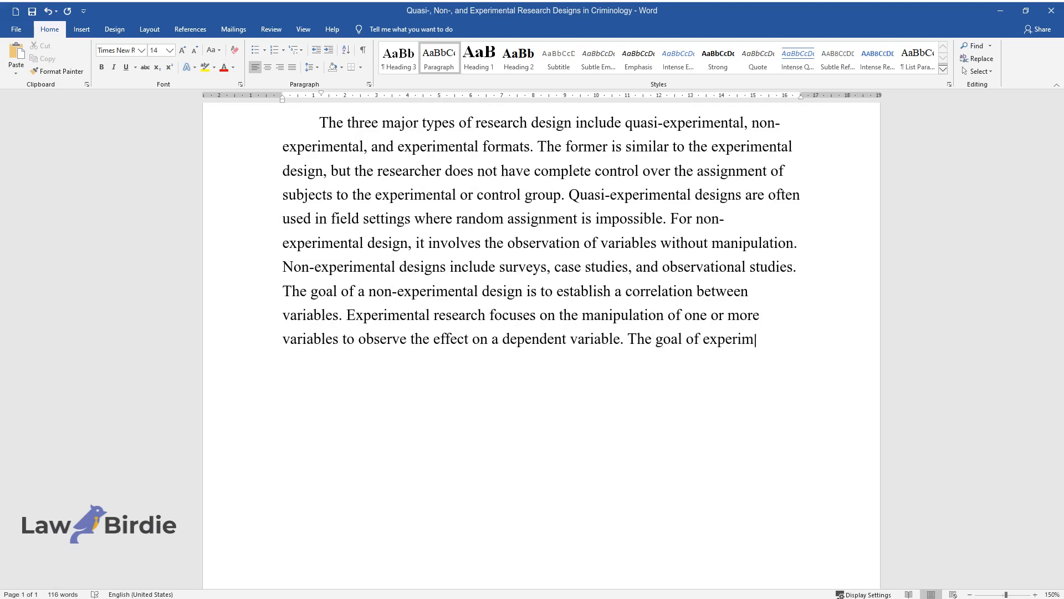
text(ental design is to establish cau)
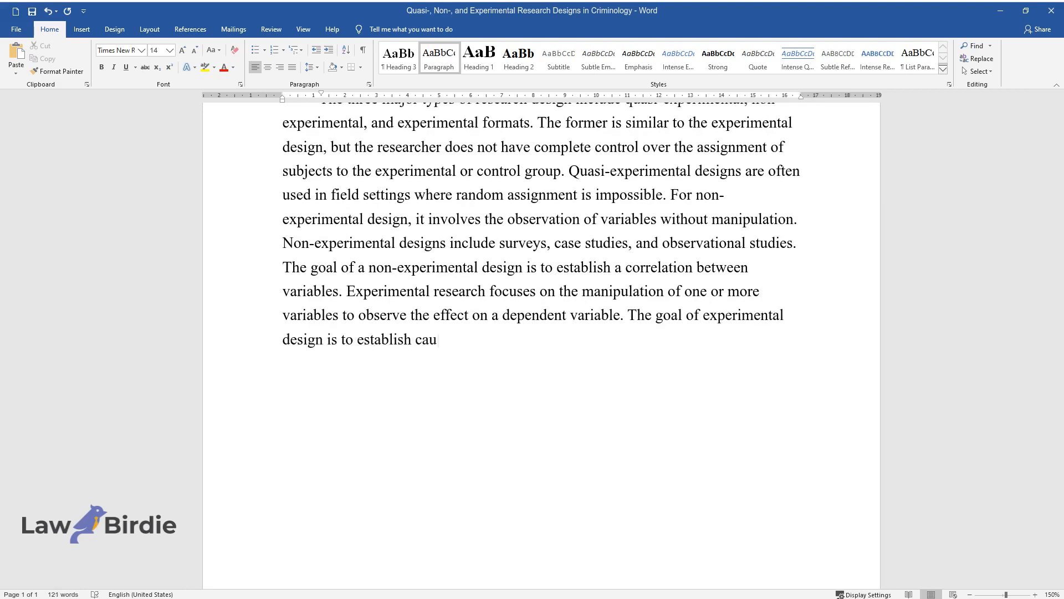
text(se-and-effect relationships betw)
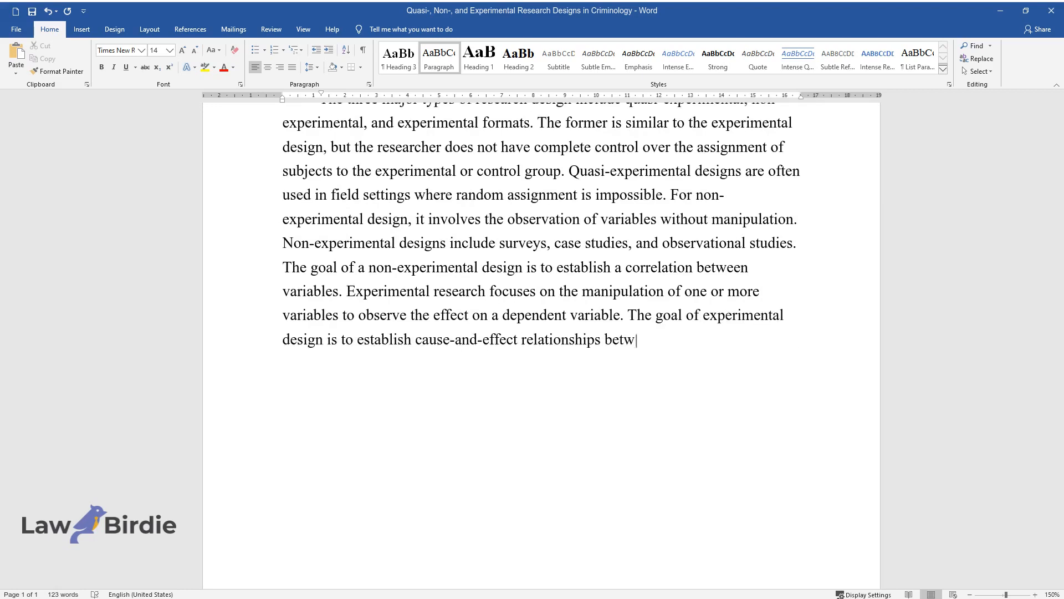
text(een variables.)
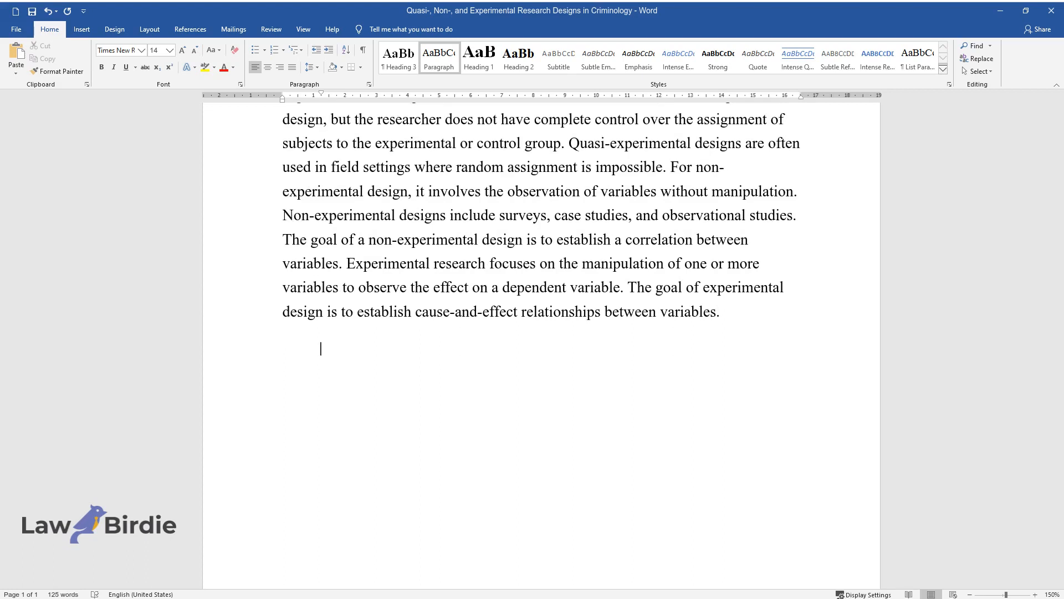
- Start the second paragraph: reasons for choosing a design, firstly practical difficulties and ethical challenges in criminology
text(There is a multitude of reaso)
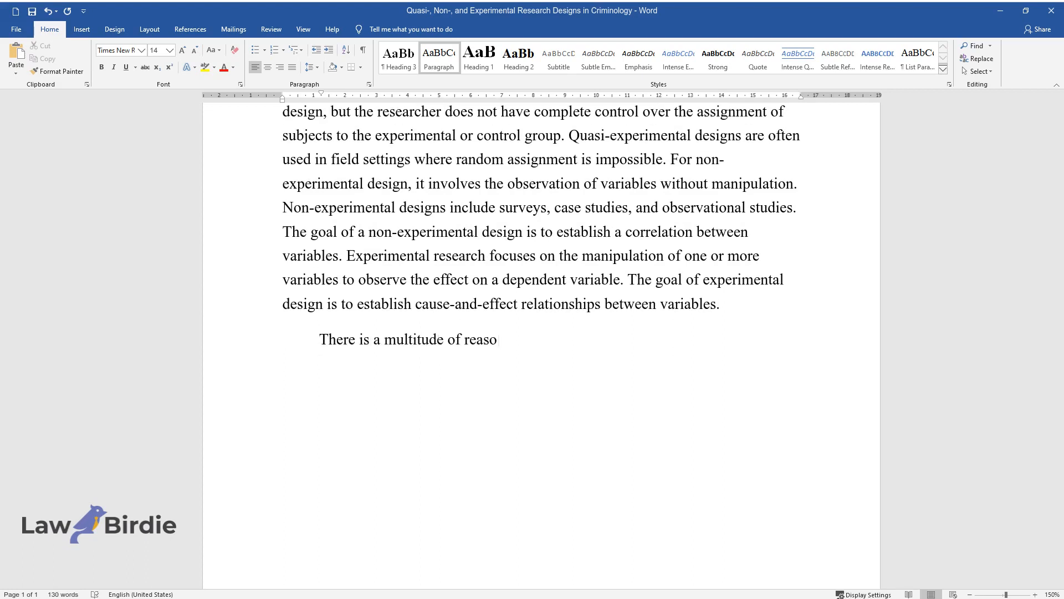
text(ns why researchers might choose)
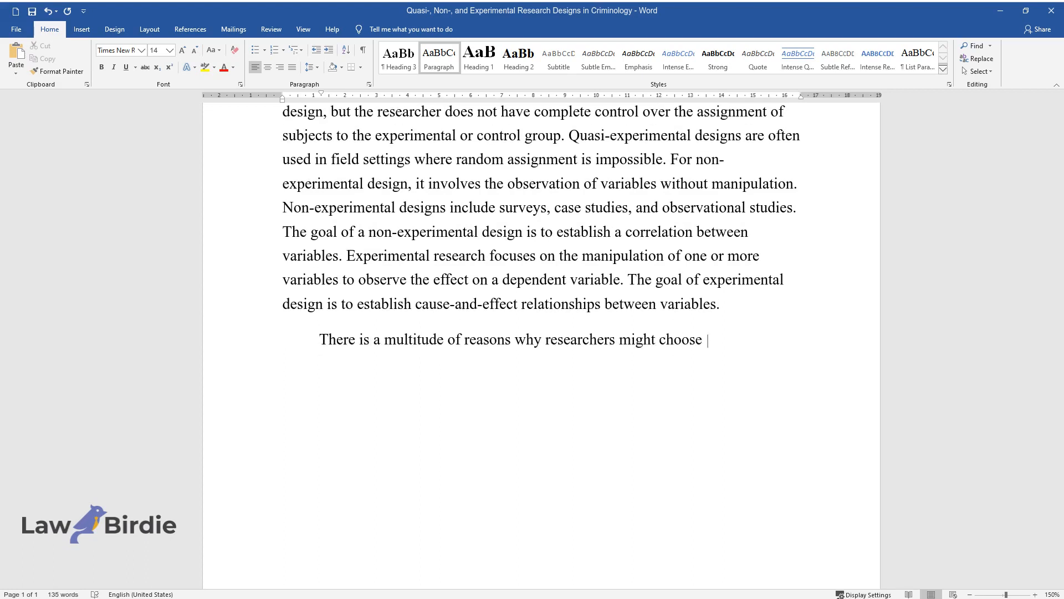
text(one design over another. Firstly)
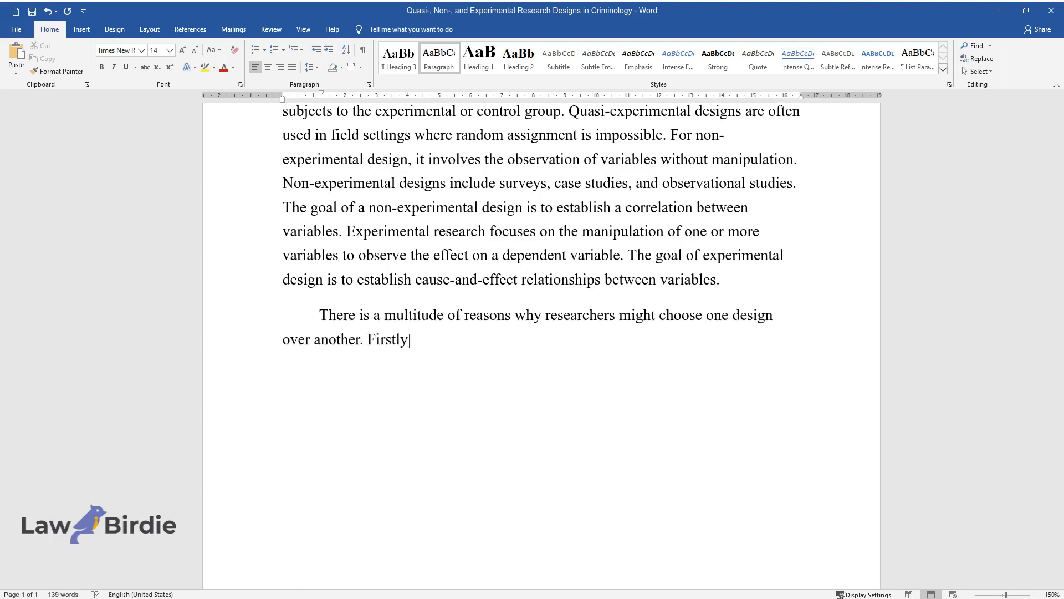
text(, it is stated that experimental)
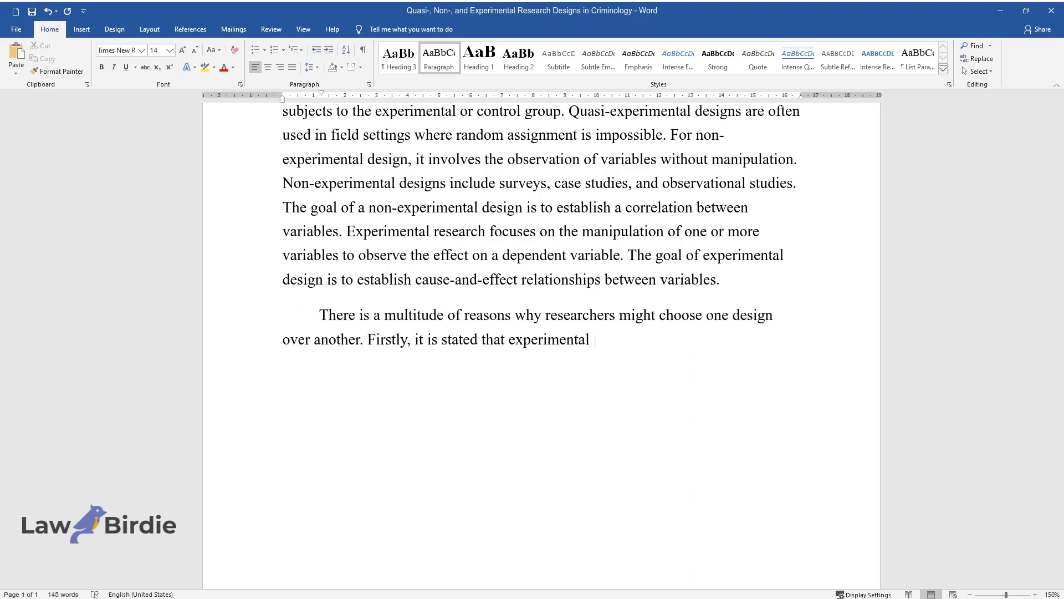
text(designs tend to "present practic)
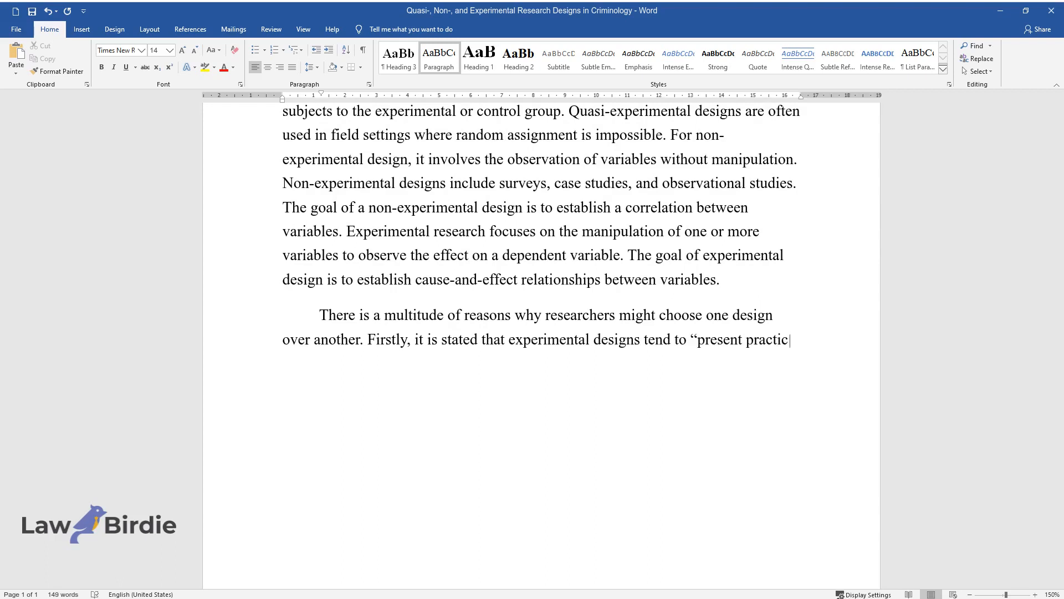
text(al difficulties and ethical chal)
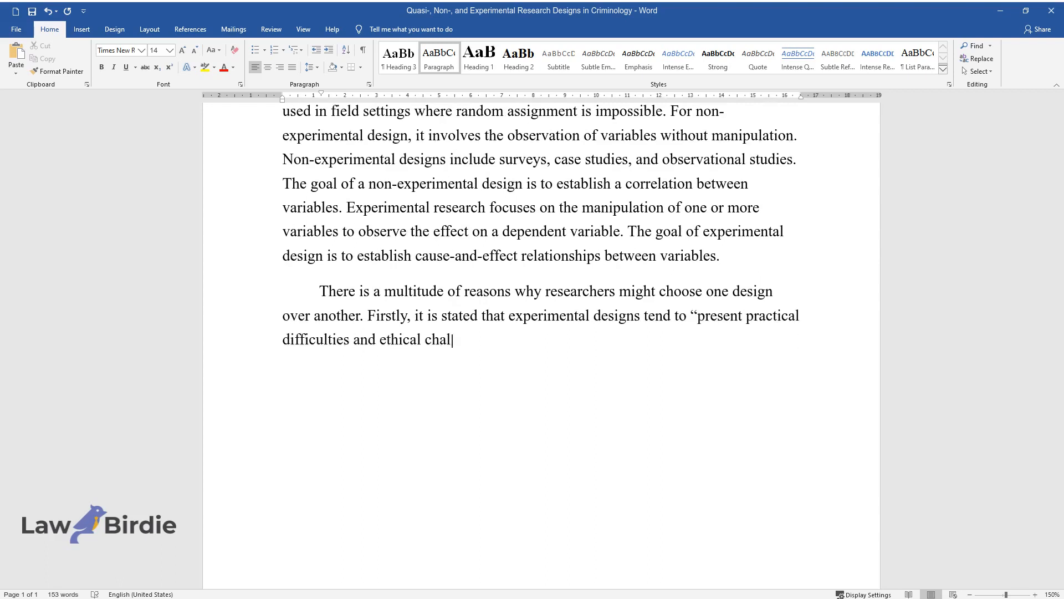
text(lenges or tend to over-simplify)
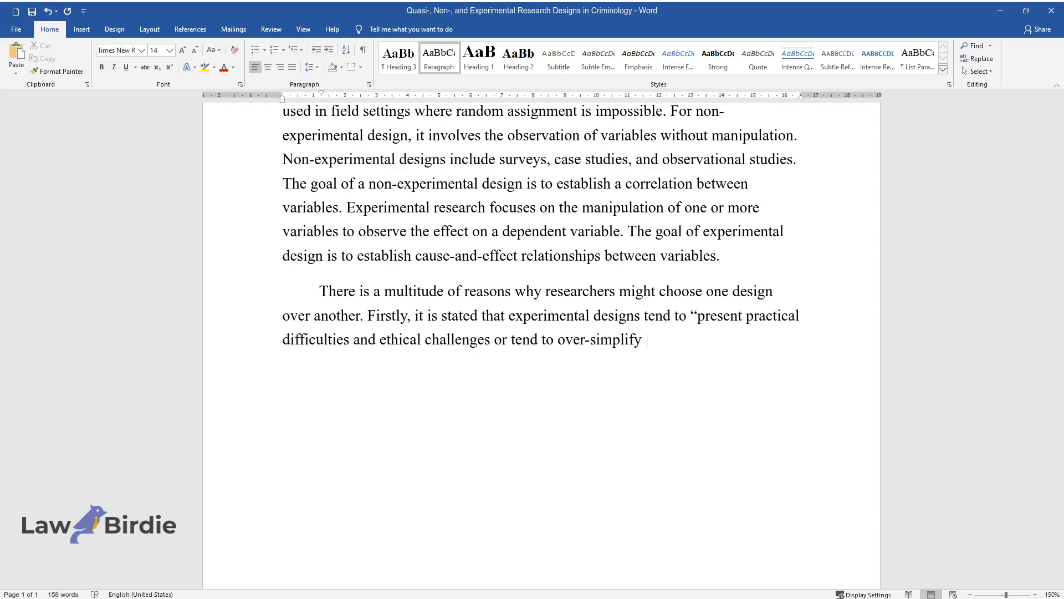
text(complex social processes," especi)
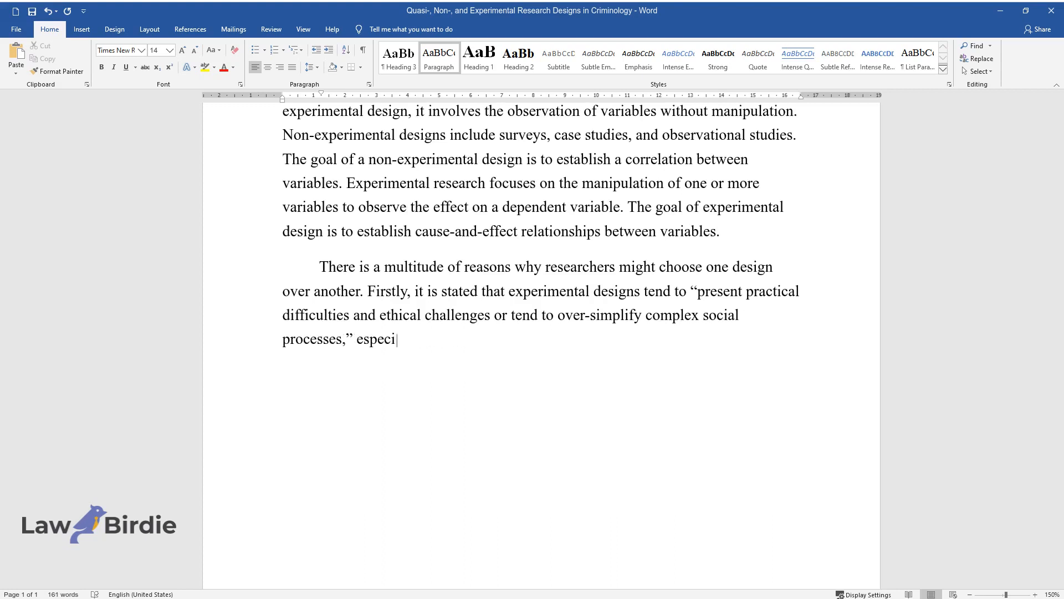
text(ally in criminology research. Secondly, resources might not be)
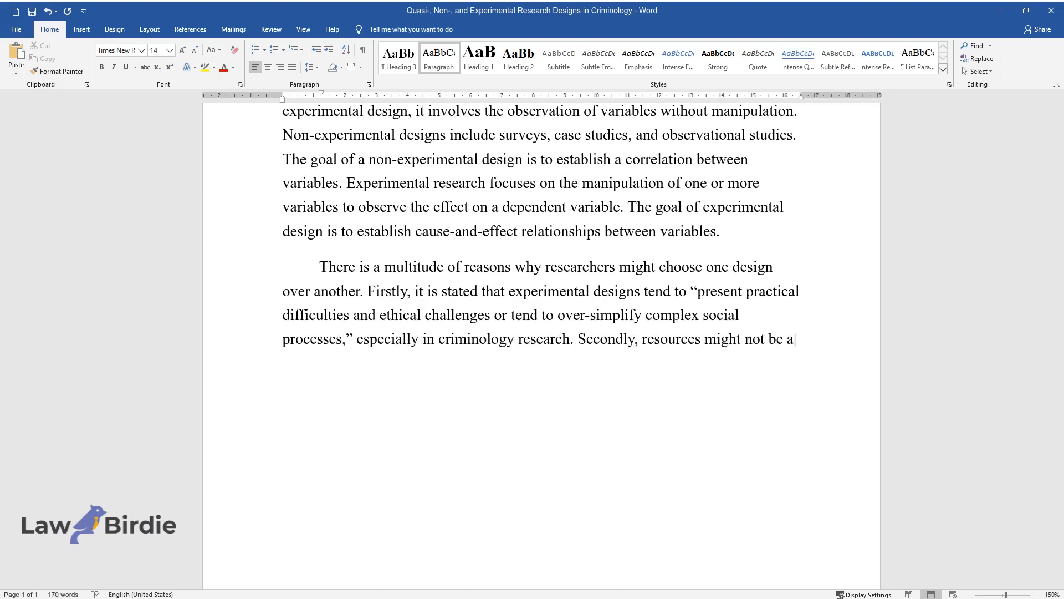
- Add the second and third reasons: resources for fully experimental research and controlling people and legal bodies
text(available to conduct fully experi)
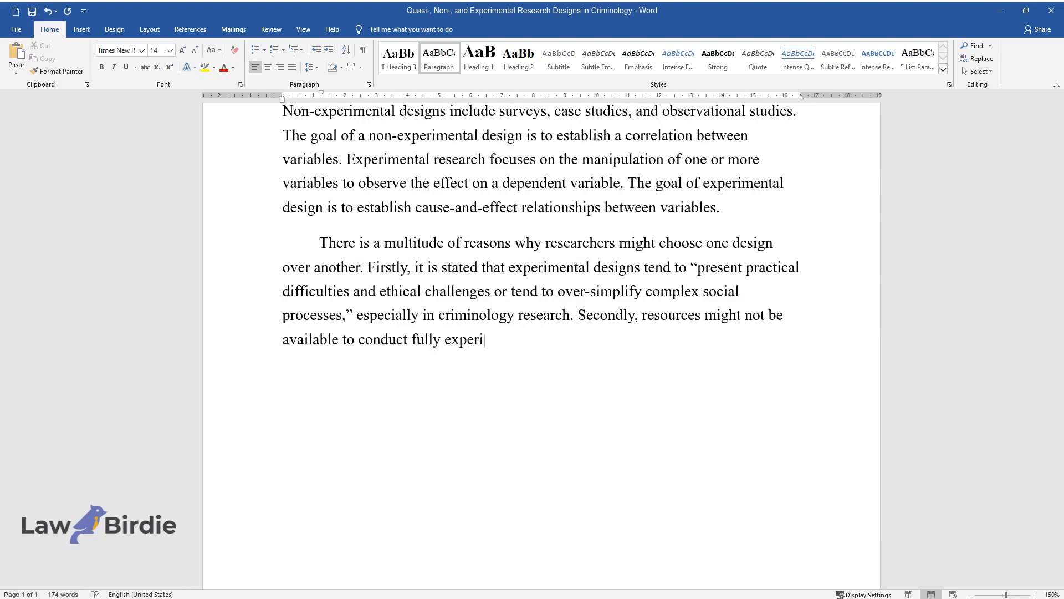
text(mental research. Thirdly, contro)
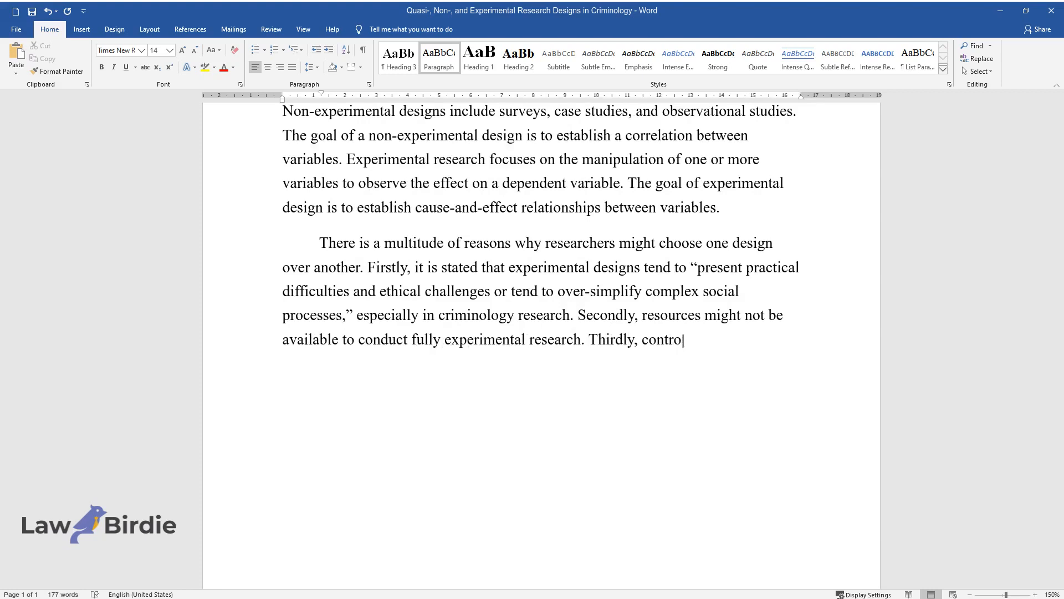
text(lling the variables involving people and legal bo)
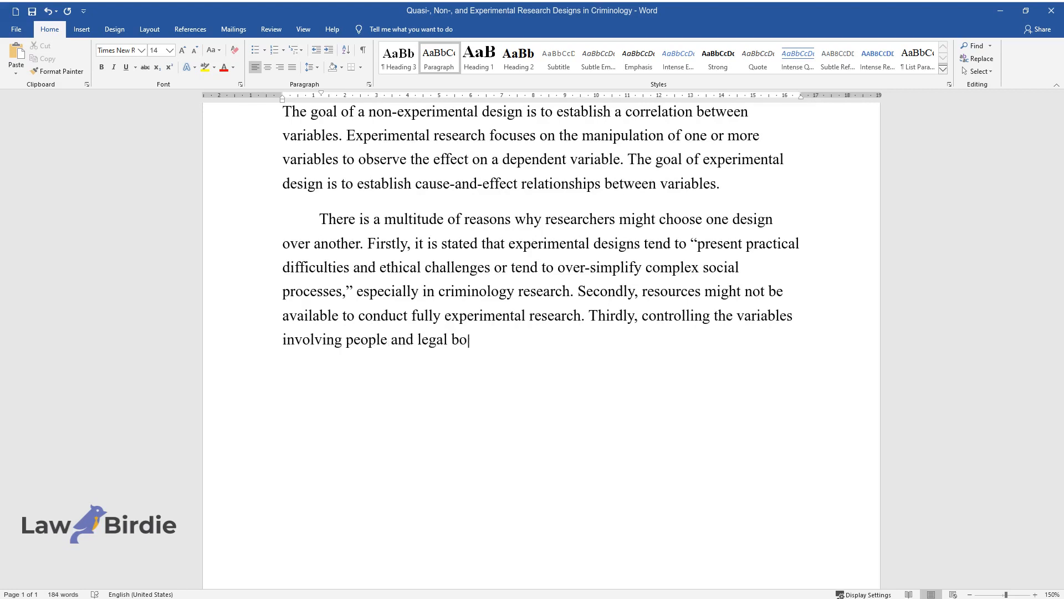
text(dies might not be possible. Thus)
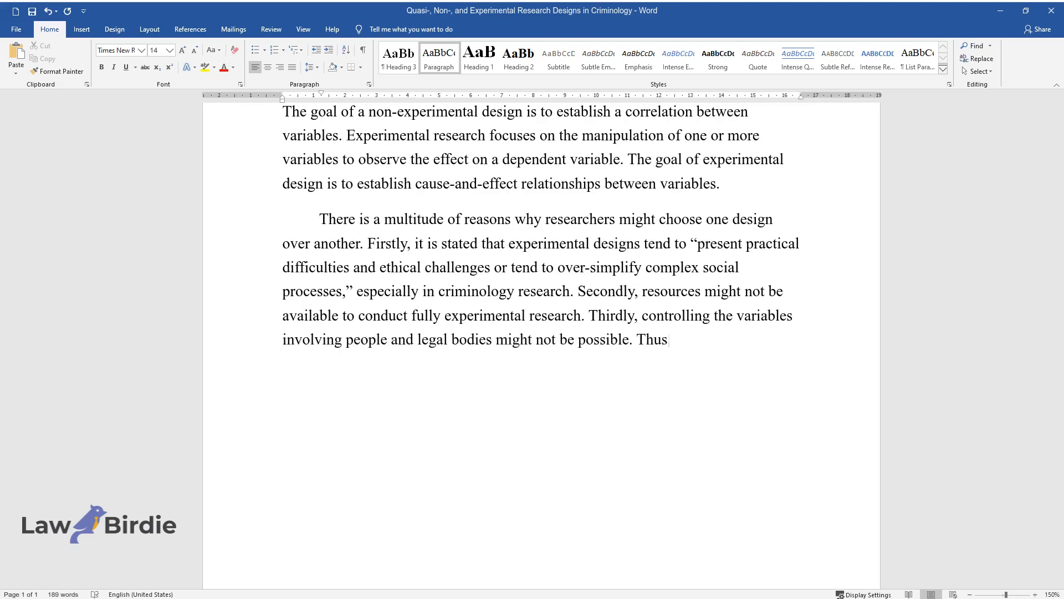
- Continue on experimental design limitations and generalizability issues from oversimplifying complex social interactions in criminology
text(, although the experimental design is preferred, it has limitatio)
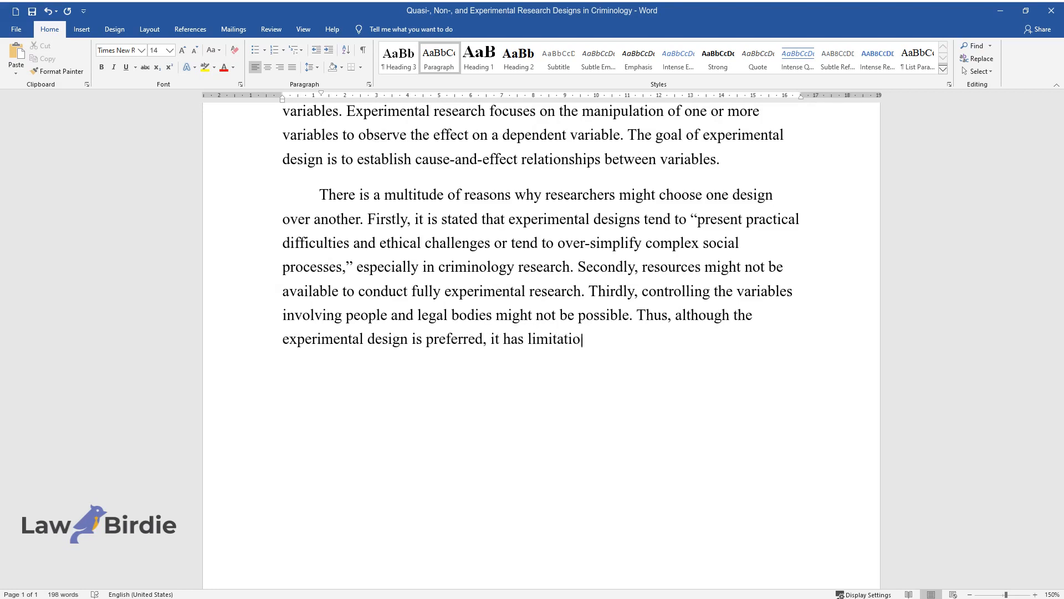
text(ns, which is why quasi-experimen)
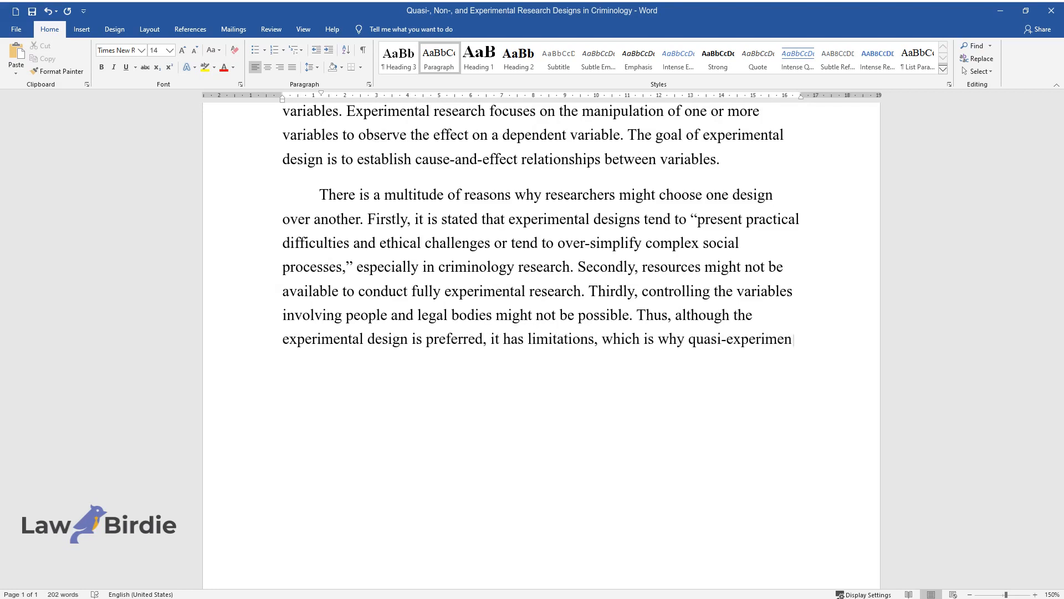
text(tal and non-experimental designs)
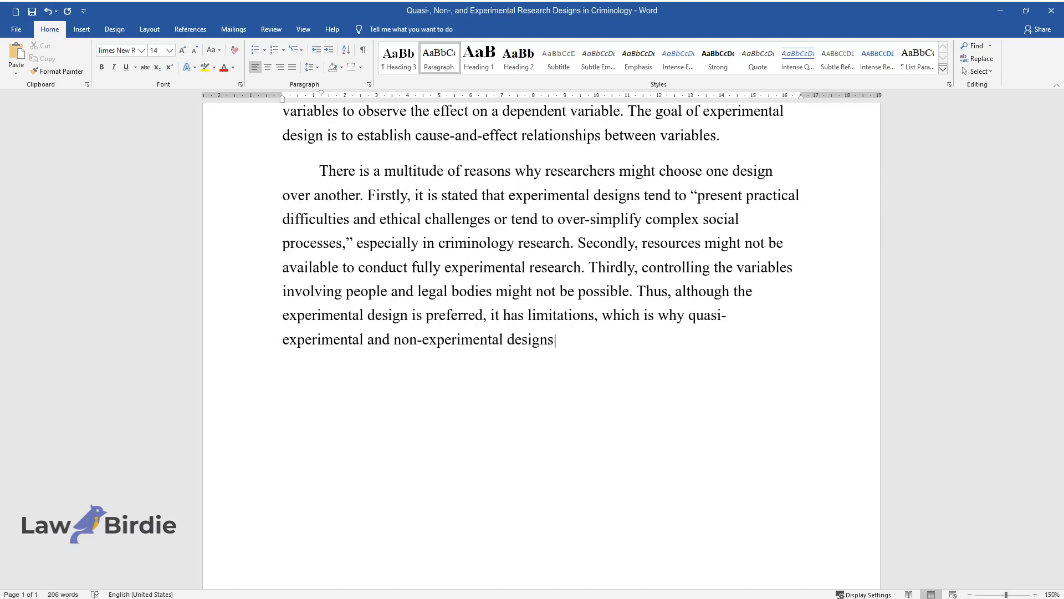
text(are often used. In criminology,)
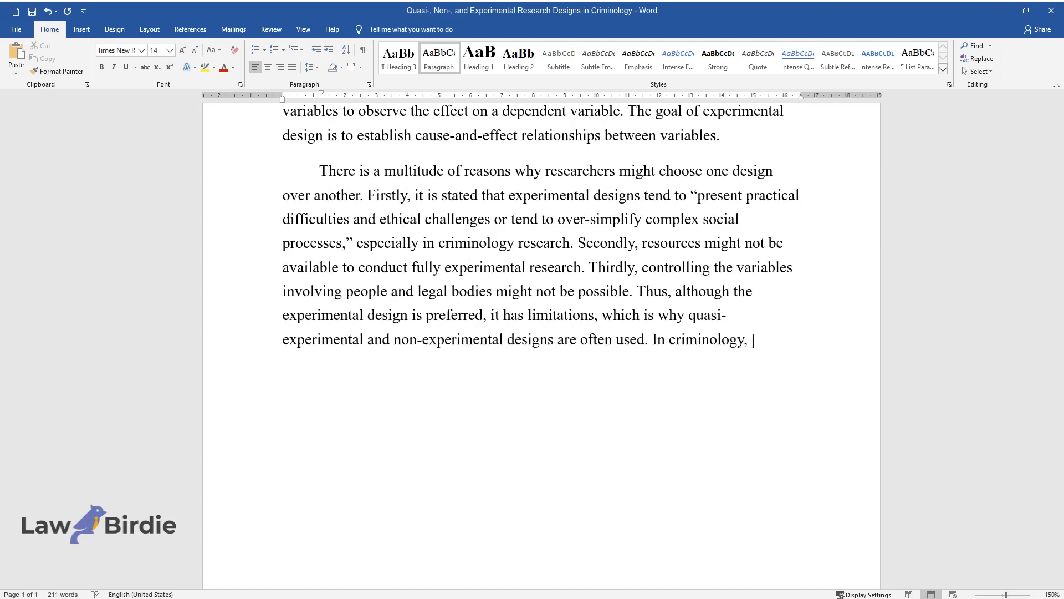
text(experimental formats can create)
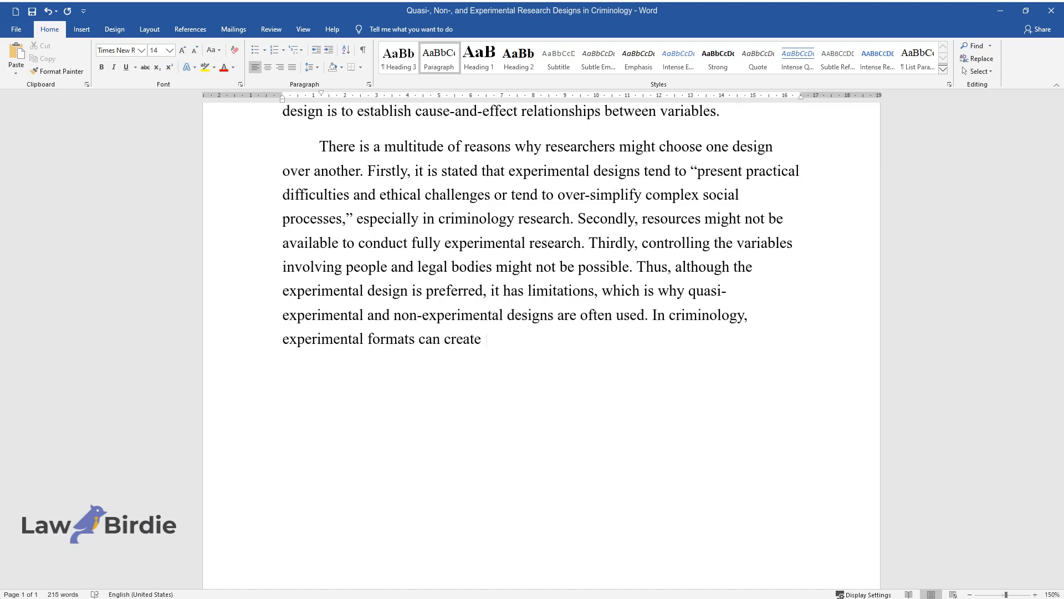
text(generalizability issues since th)
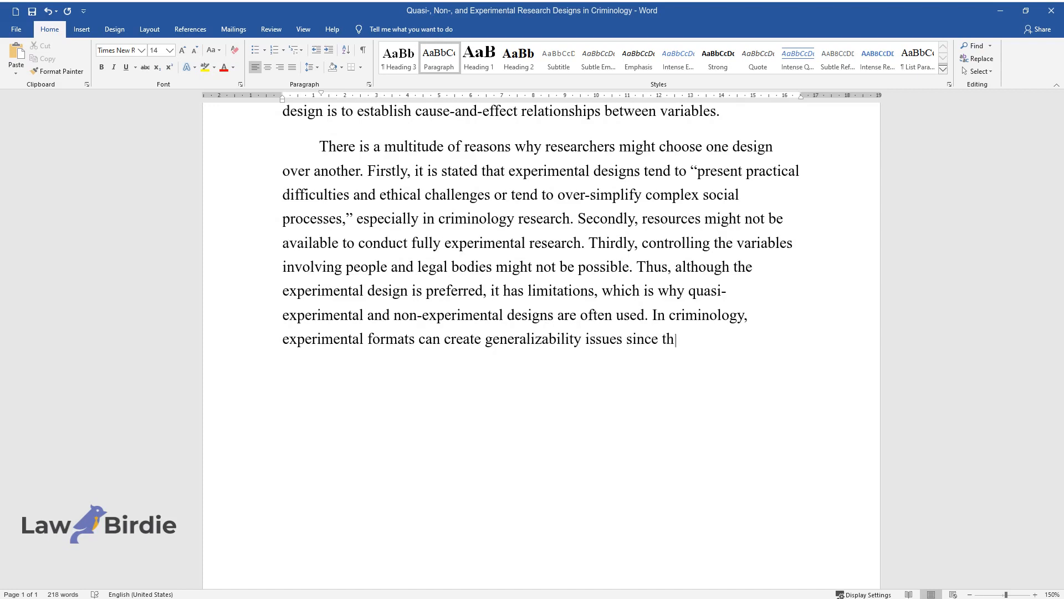
text(ey oversimplify complex social i)
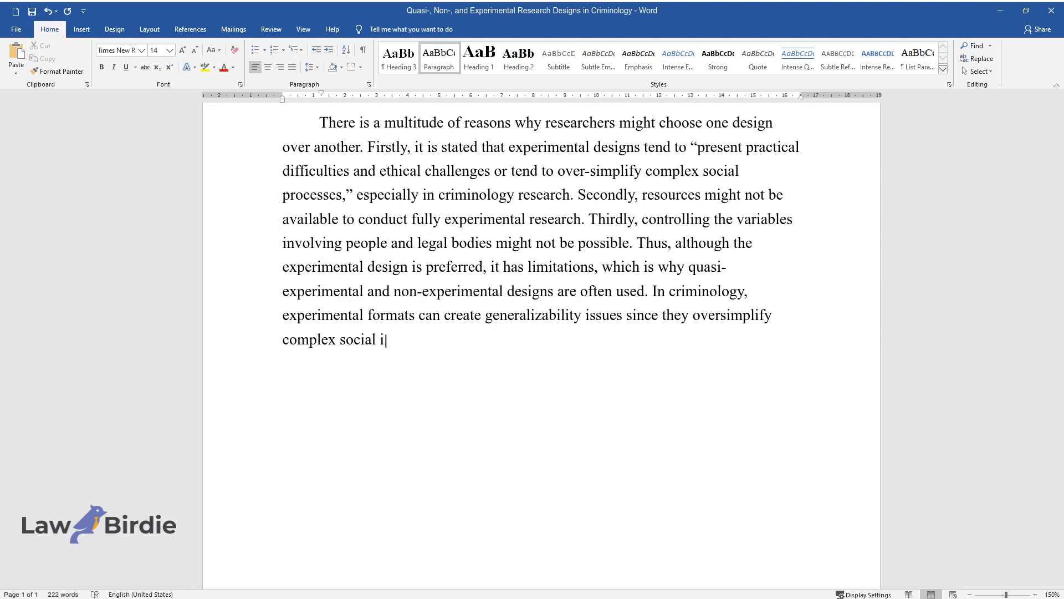
- Add that these designs are more reliable and valid, and measures ensuring accuracy of analysis and replicability of results
text(nteractions. However, these desi)
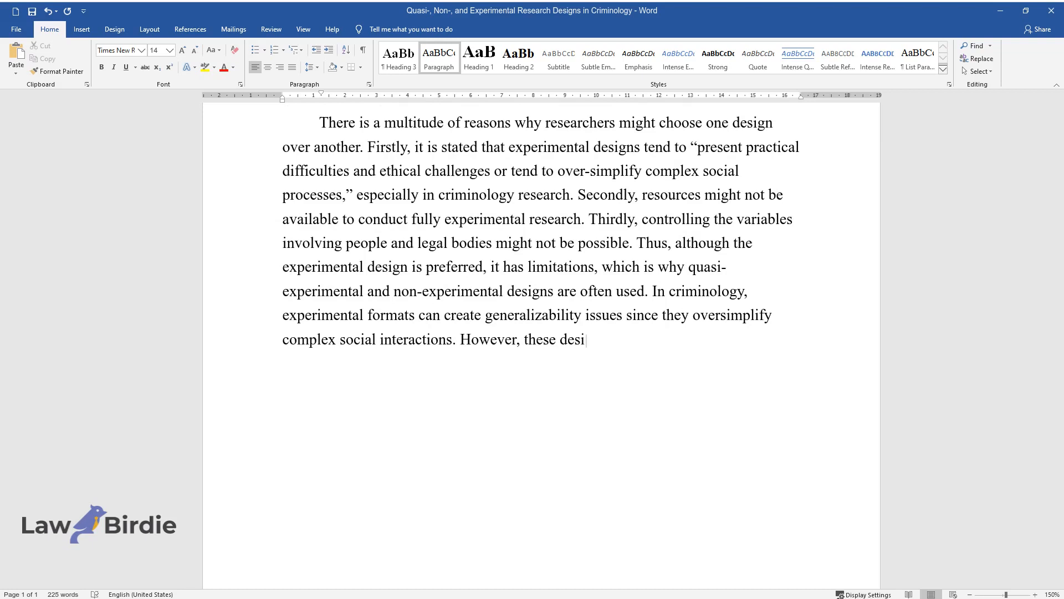
text(gns tend to be more reliable due)
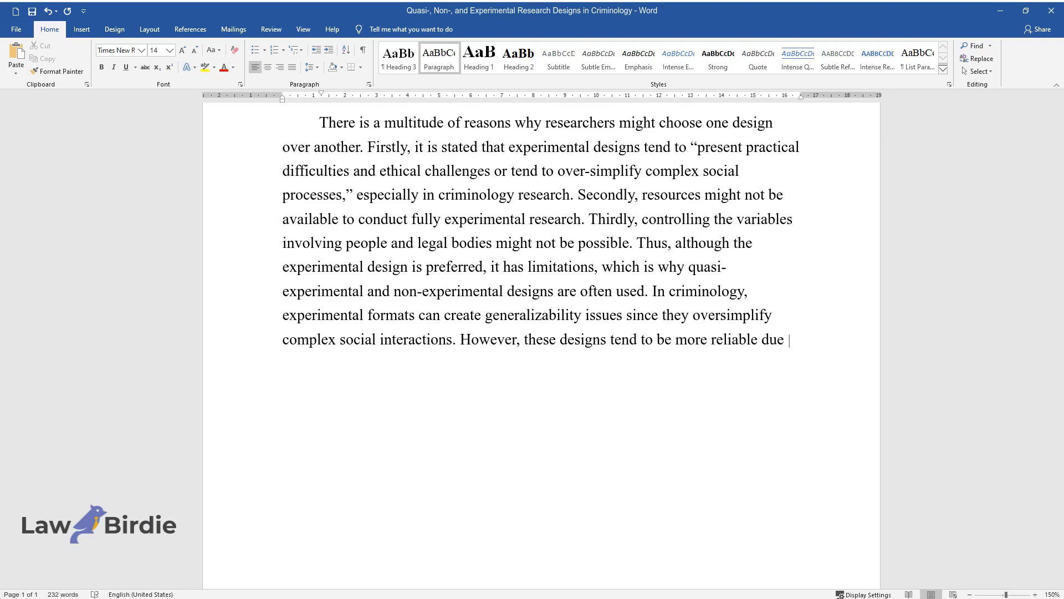
text(to consistency as well as more v)
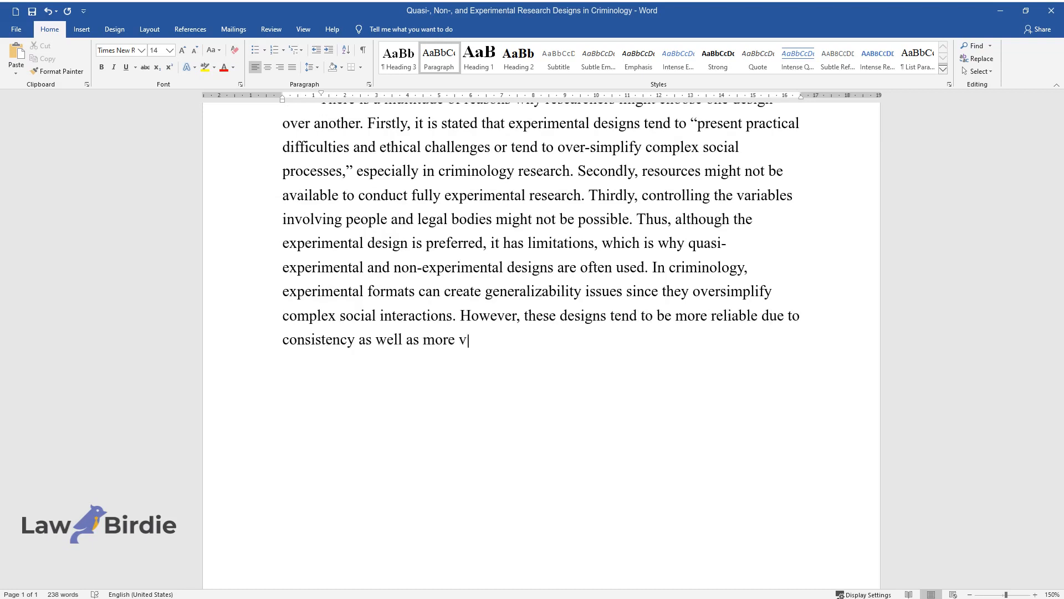
text(alid due to precision. Quasi-exp)
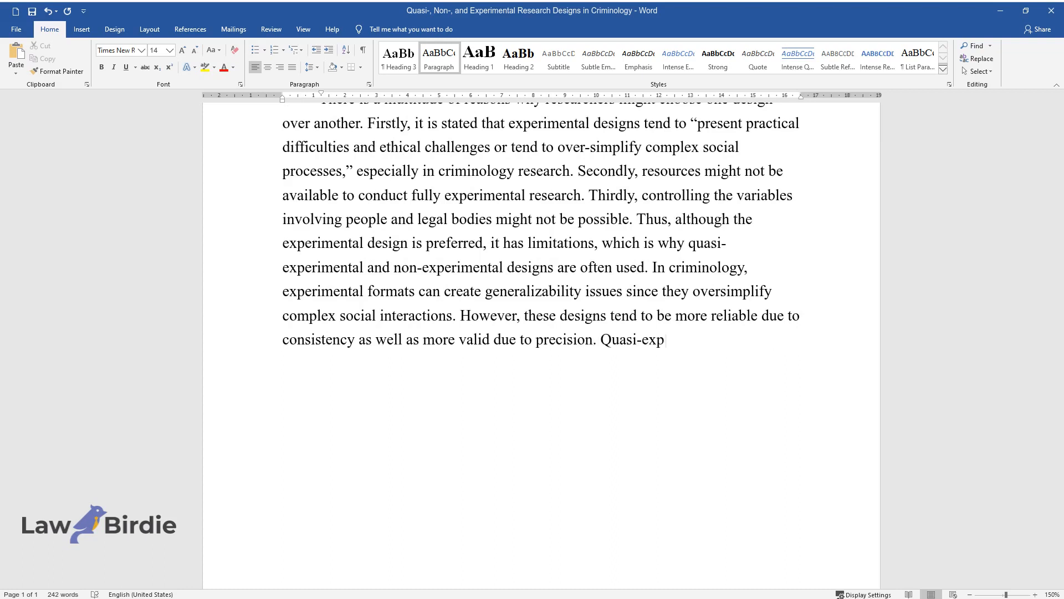
text(erimental and non-experimental de)
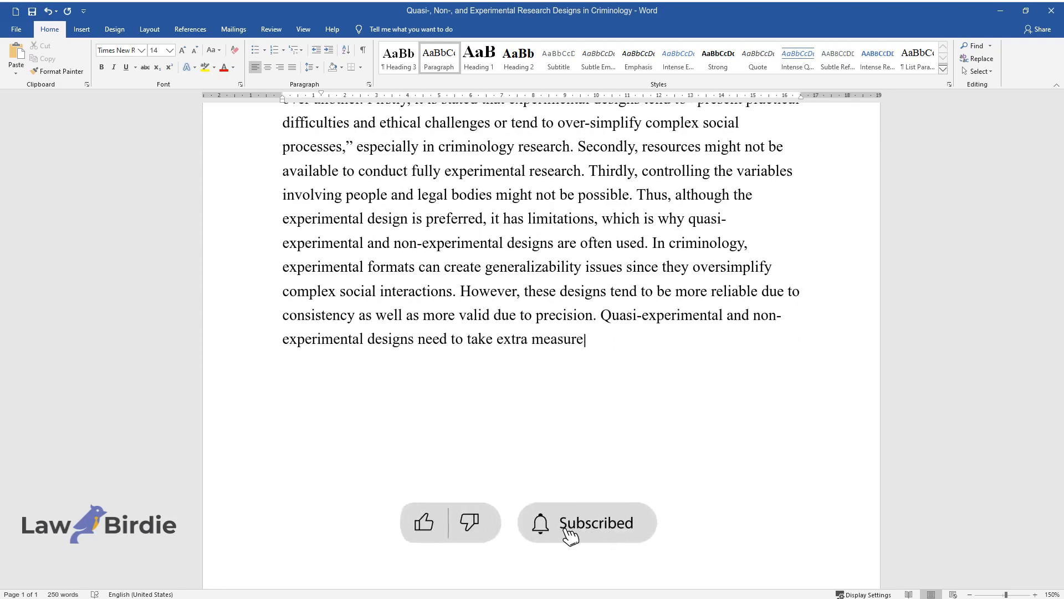
text(s to ensure the accuracy of anal)
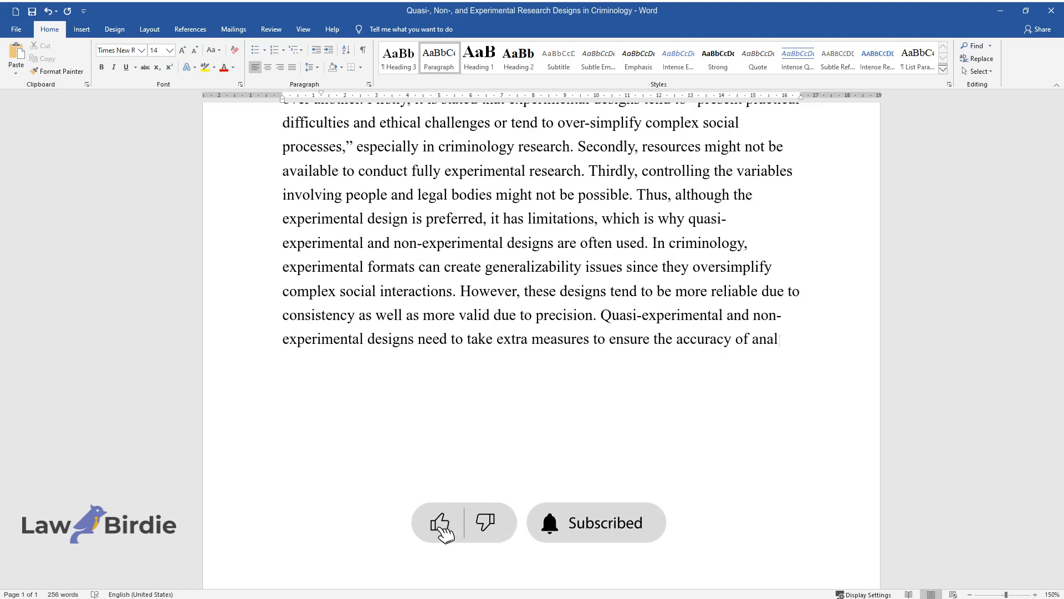
text(ysis and replicability of result)
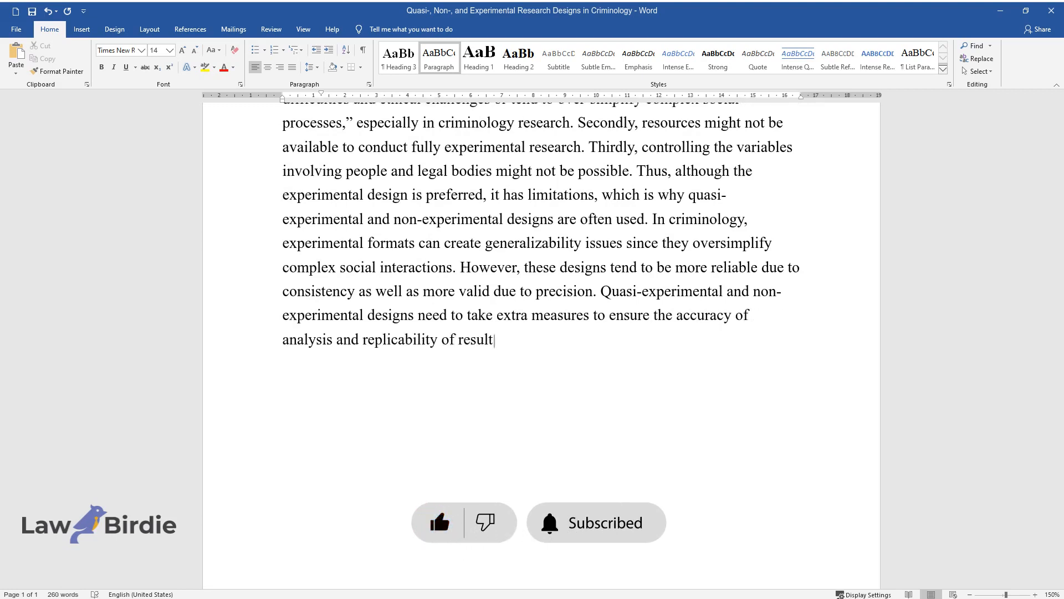